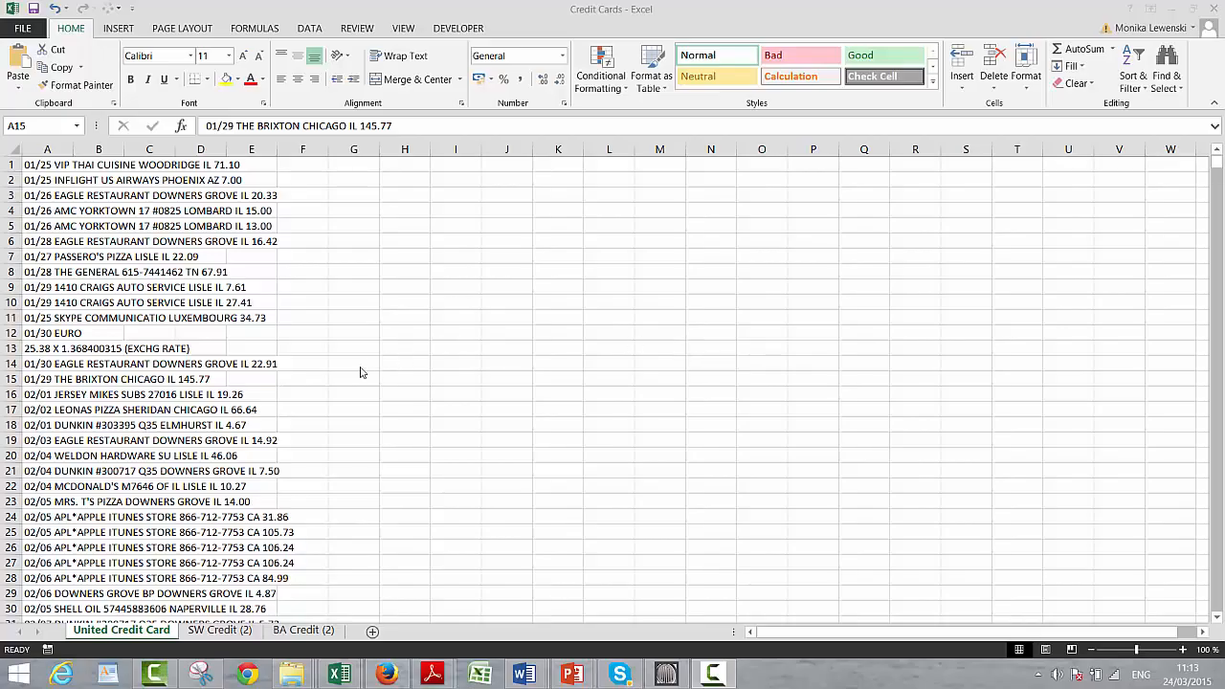
mouse_move(373, 330)
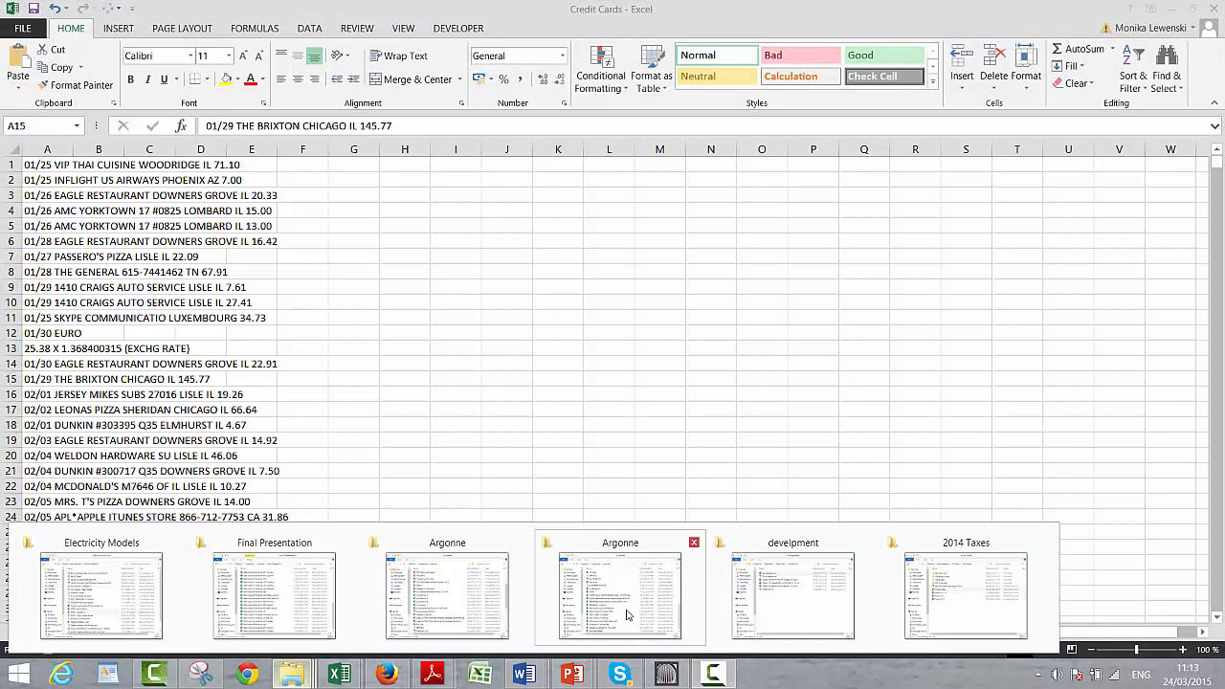
- Browse Courses > Chapter 1. Models and Analysis > 12. Excel Utilities (fm) and open Read PDF to Excel
click(621, 588)
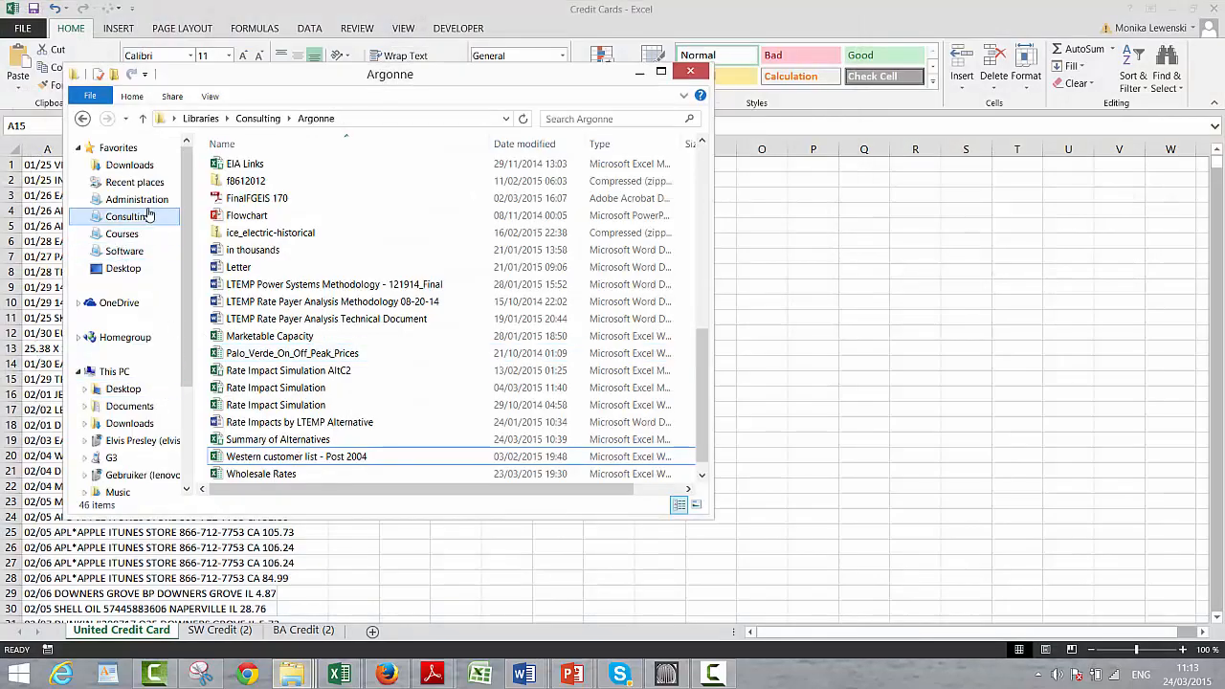
mouse_move(135, 182)
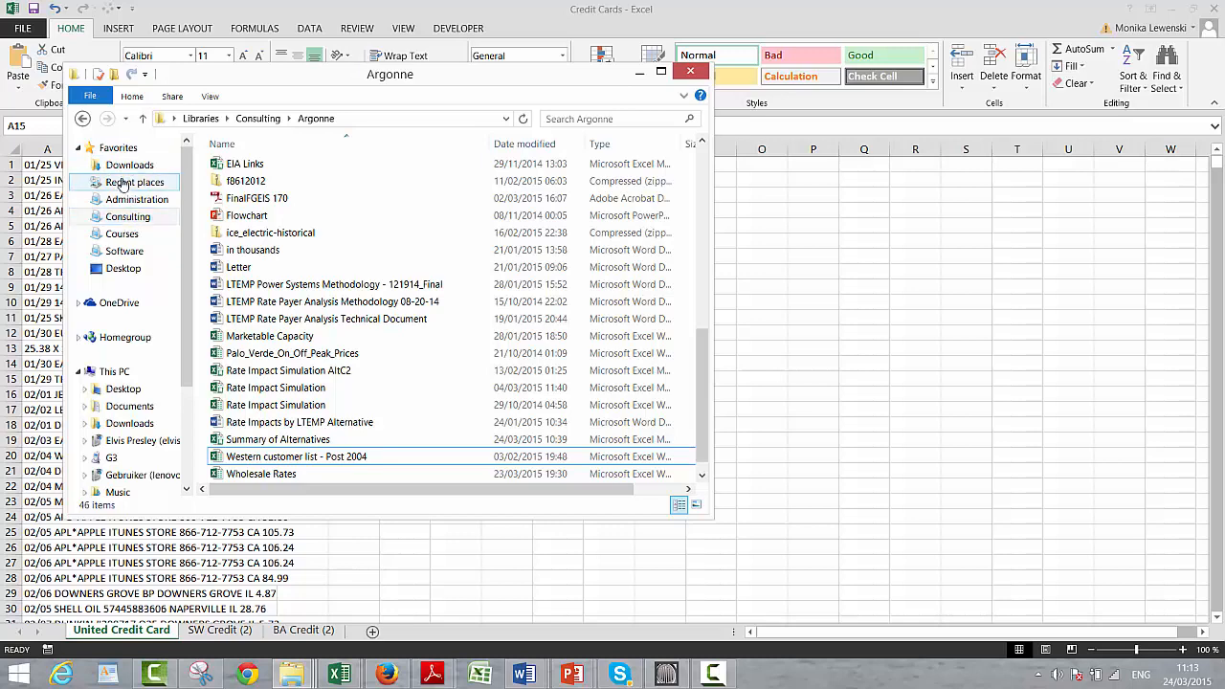
click(122, 234)
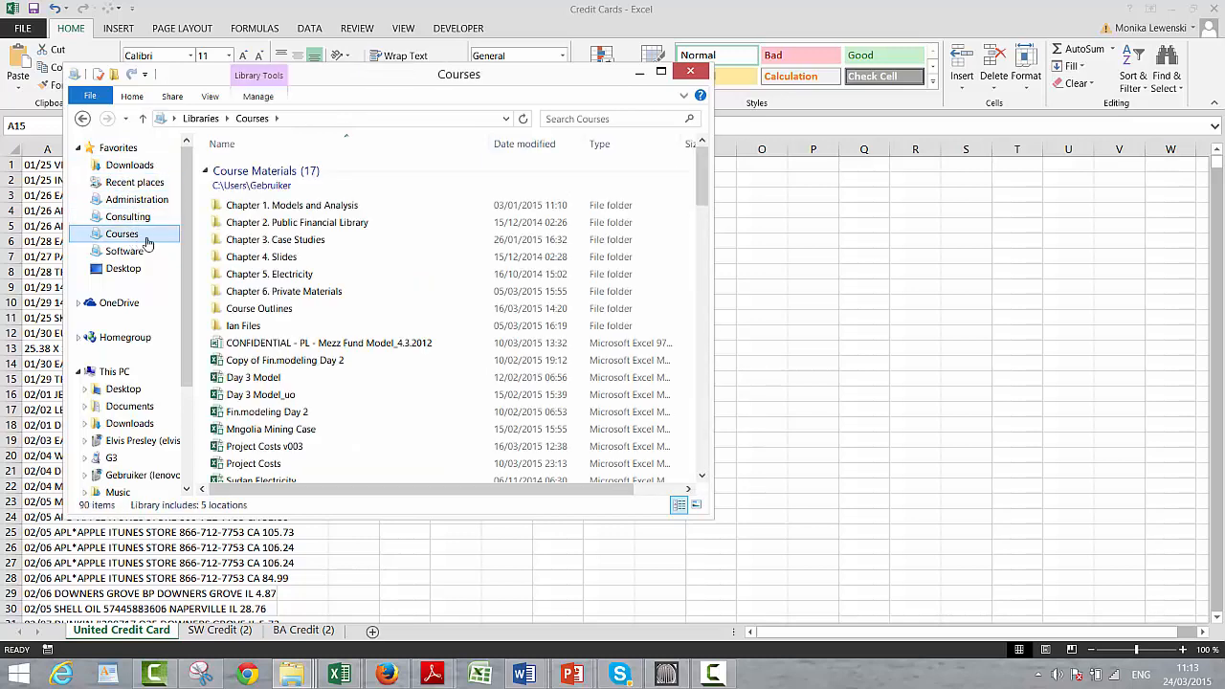
double_click(297, 222)
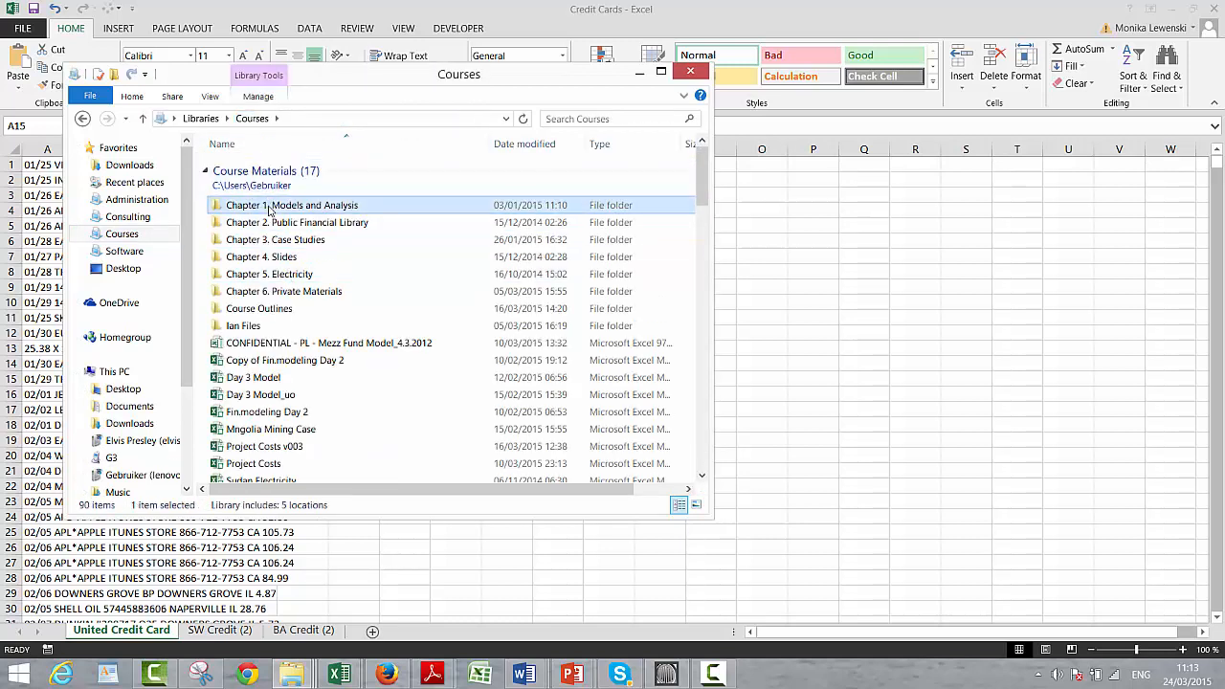
double_click(293, 204)
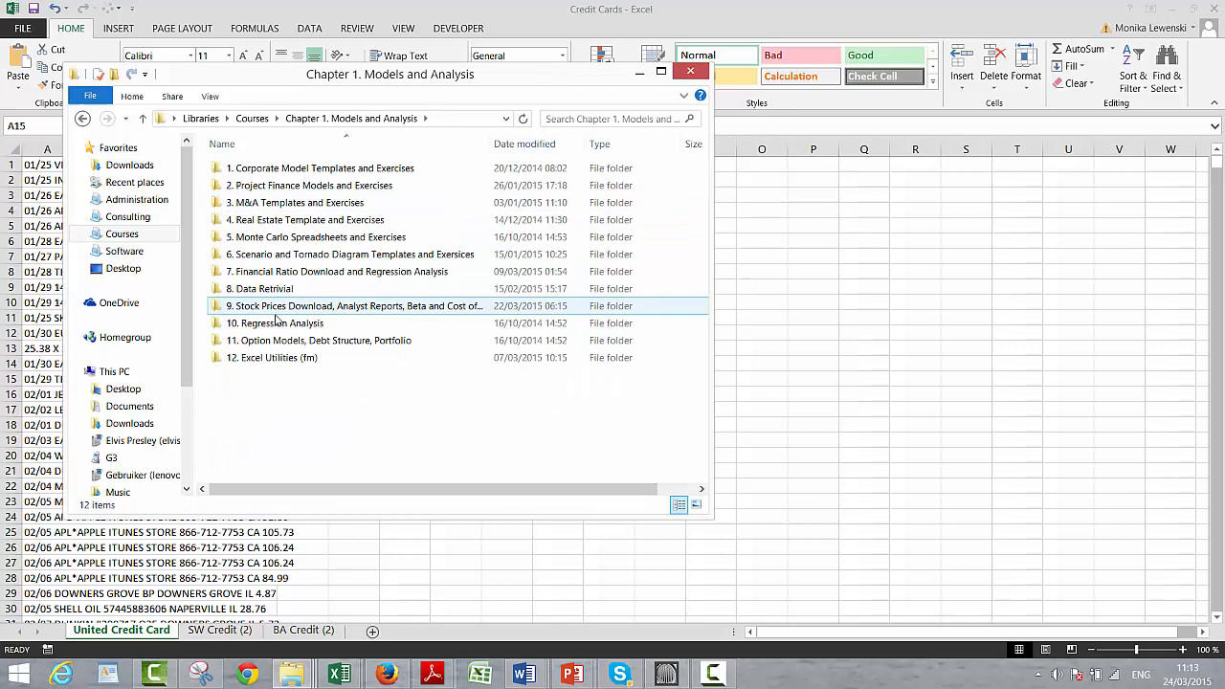
double_click(271, 357)
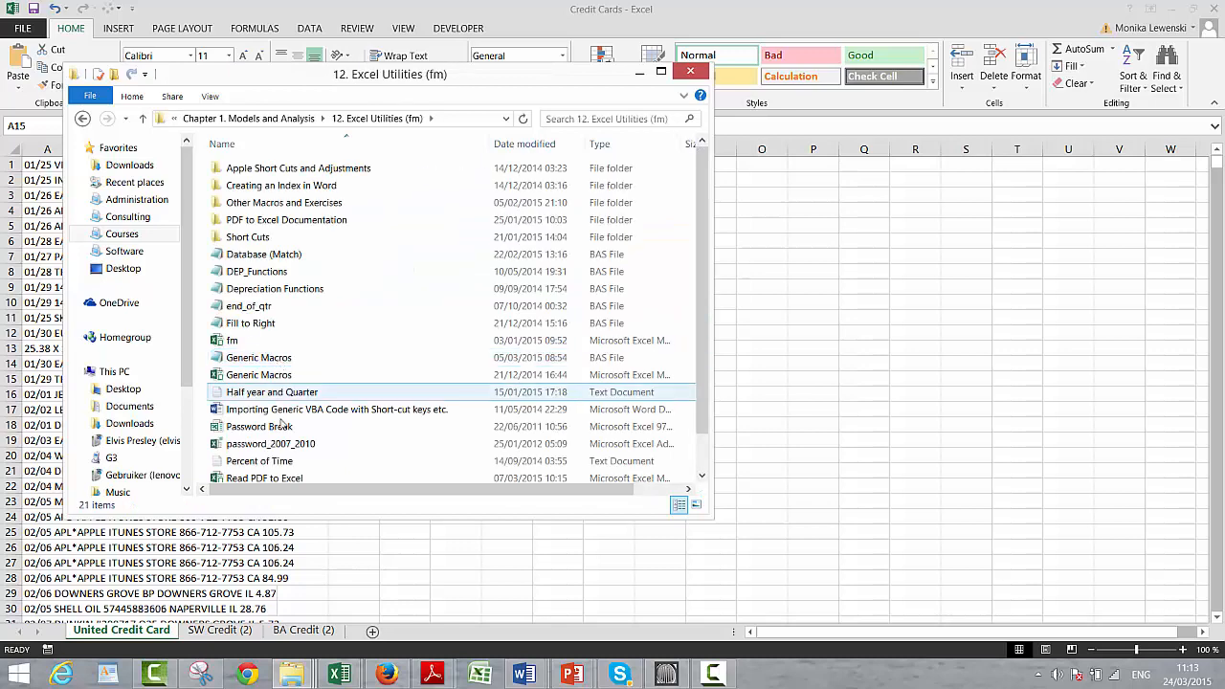
click(690, 71)
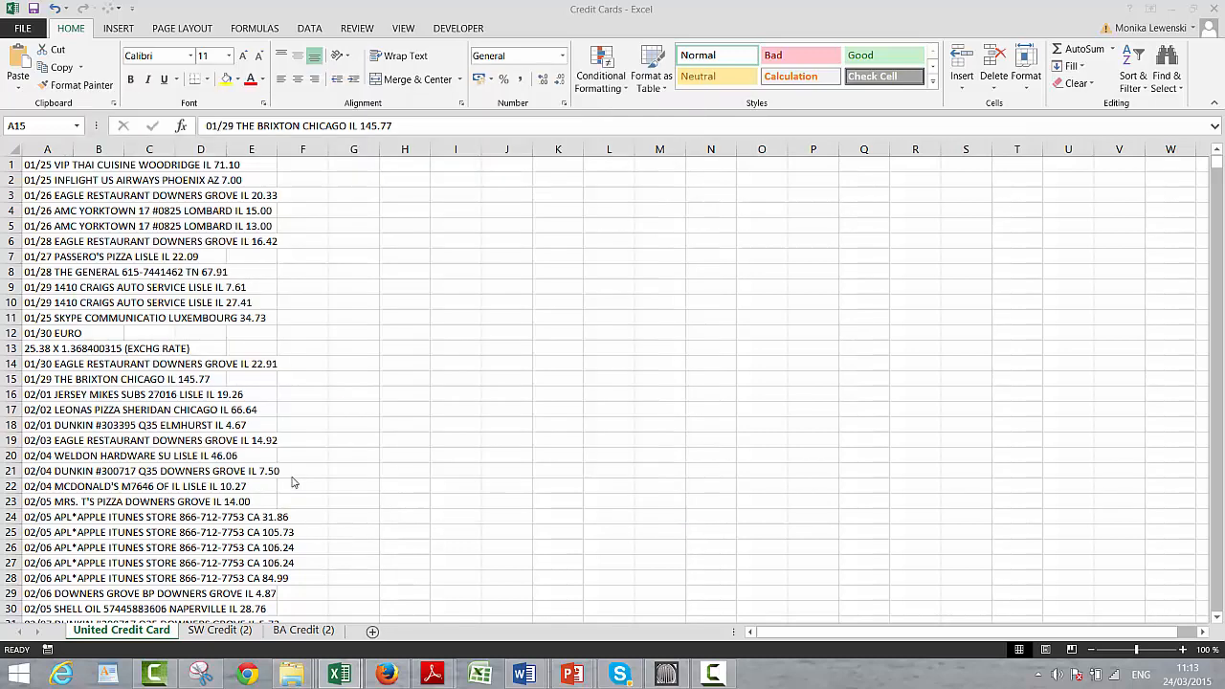
- Open Read PDF to Excel, dismiss its introduction form, and return to the credit card sheet
click(60, 287)
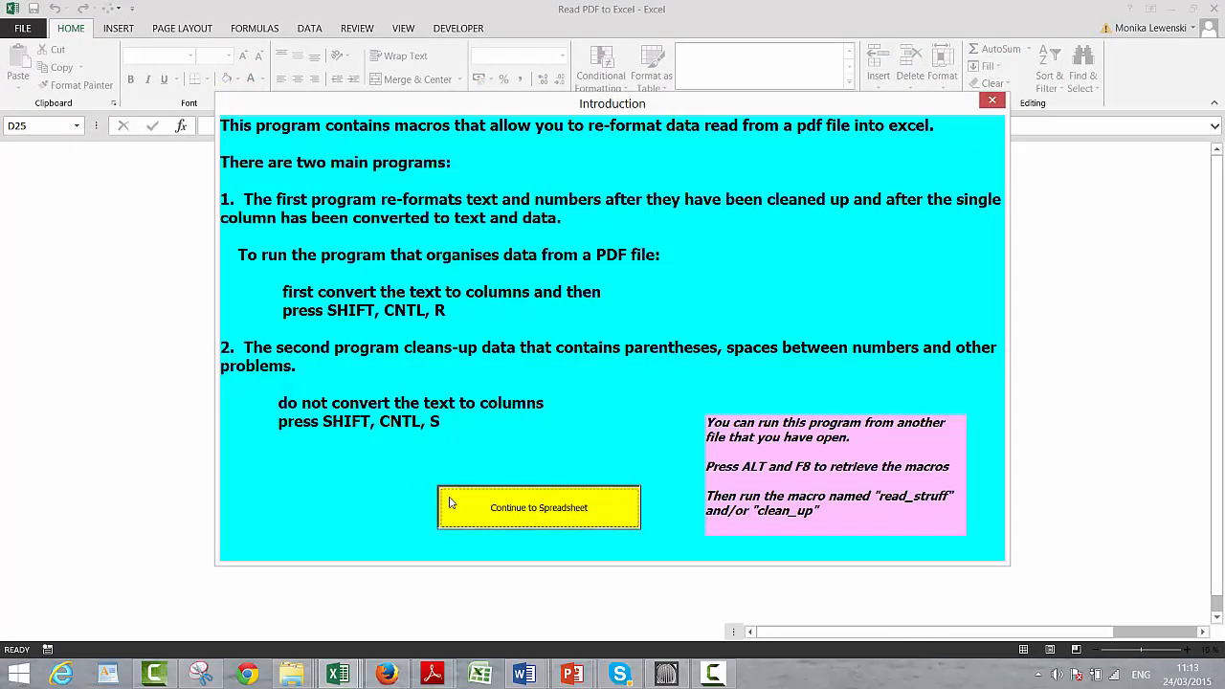
click(538, 507)
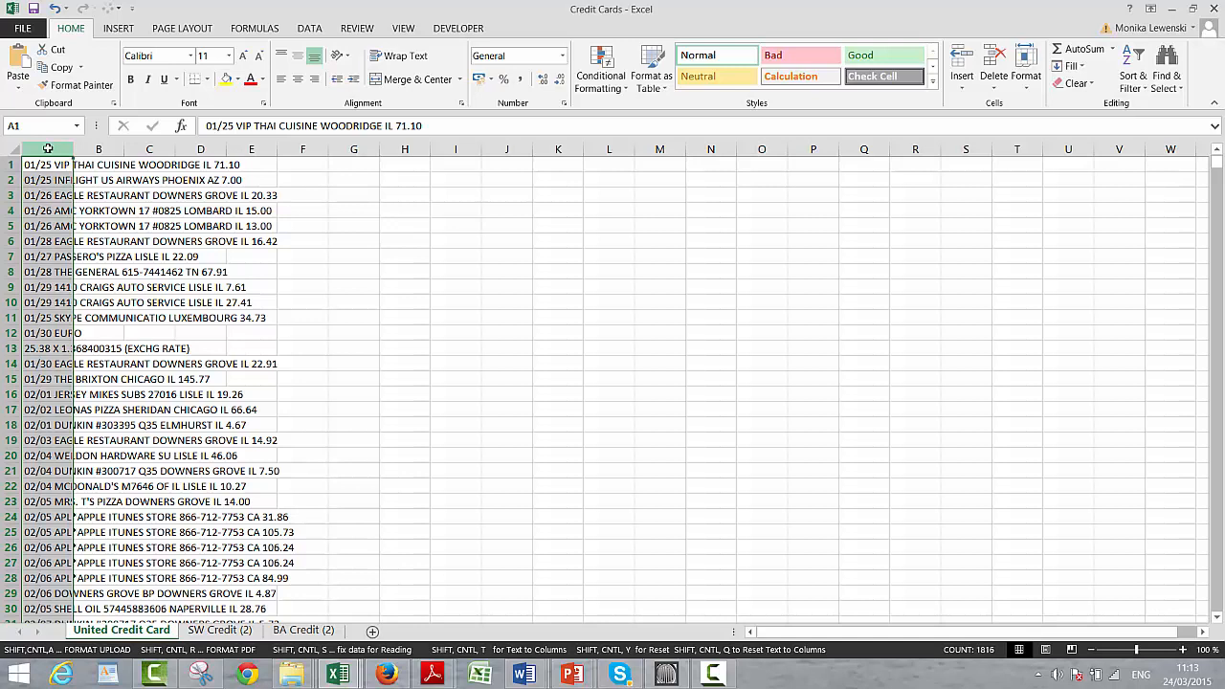
click(404, 378)
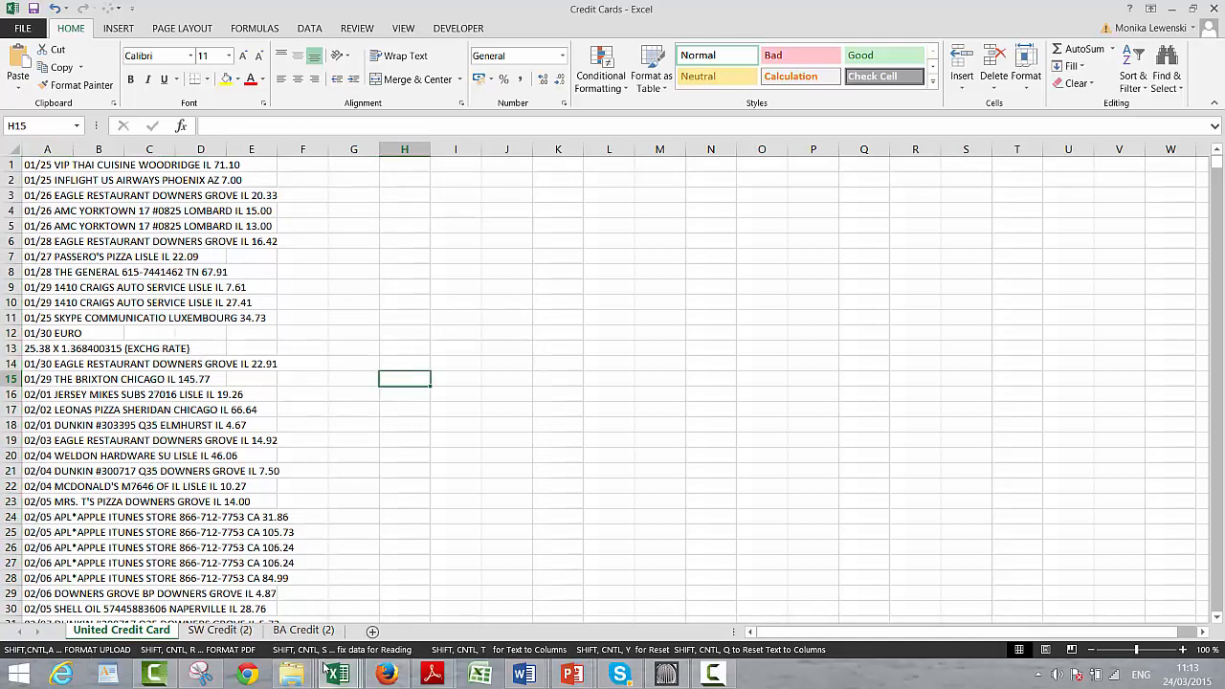
mouse_move(457, 261)
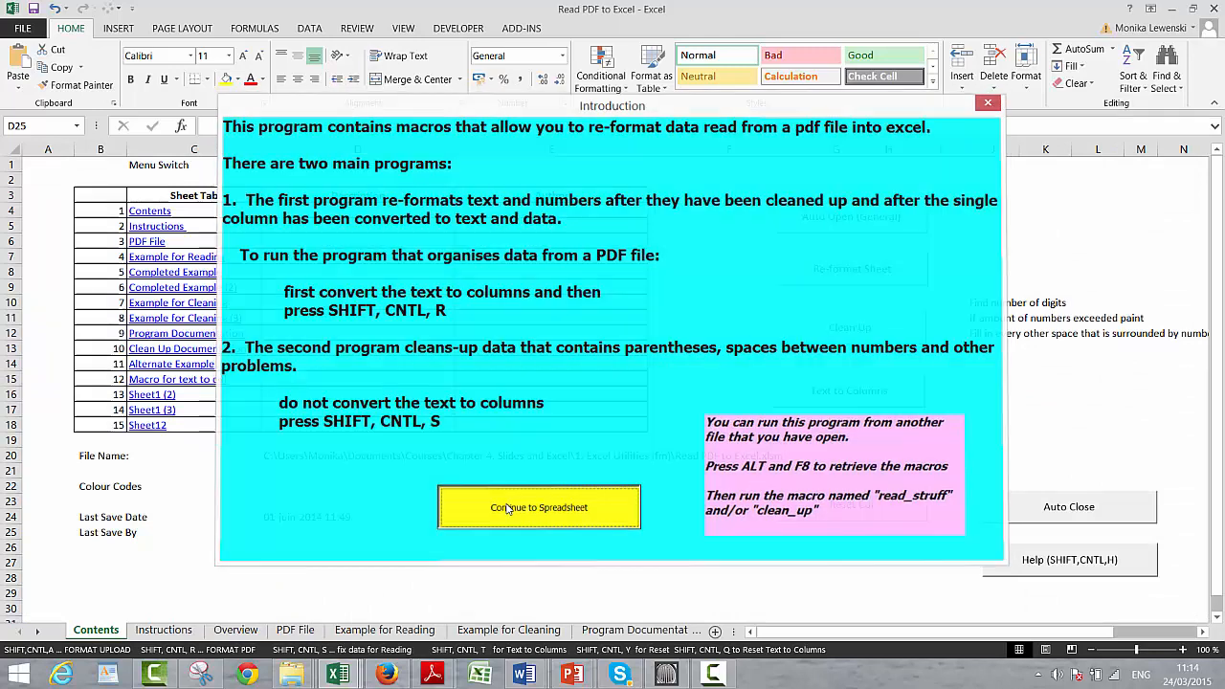
click(539, 507)
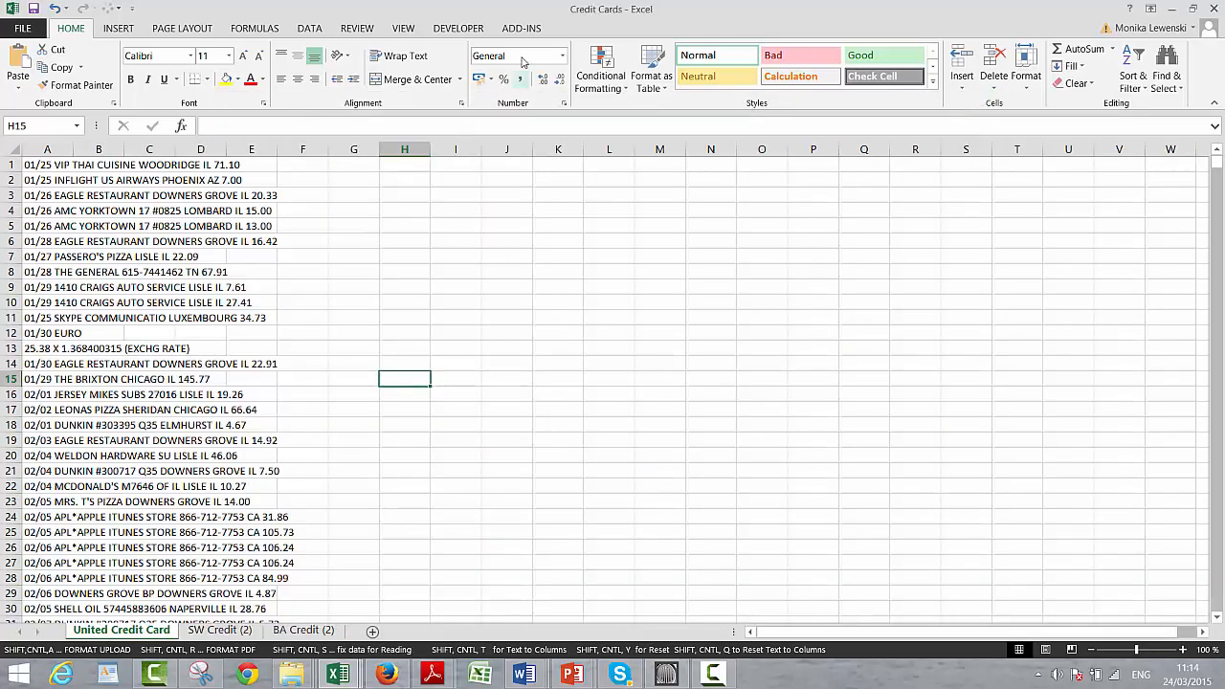
- Run ADD-INS > PDF Macros > Re-format PDF with 1 data column and end row 4000
click(521, 28)
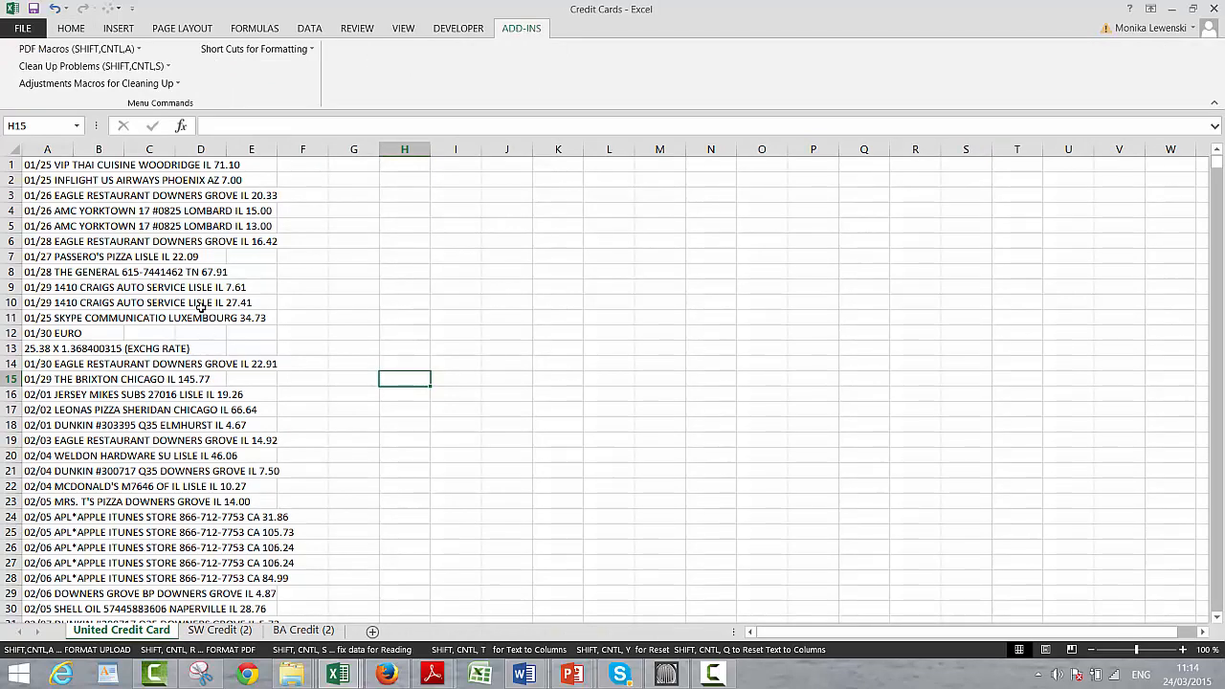
click(200, 301)
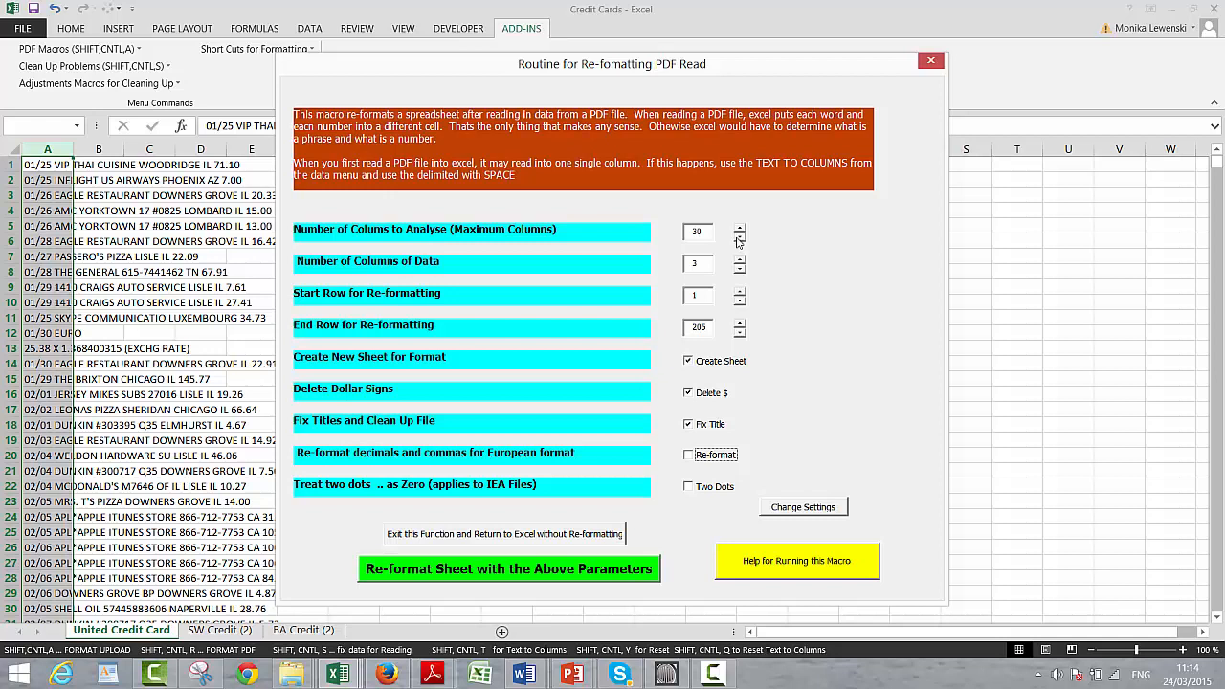
click(739, 268)
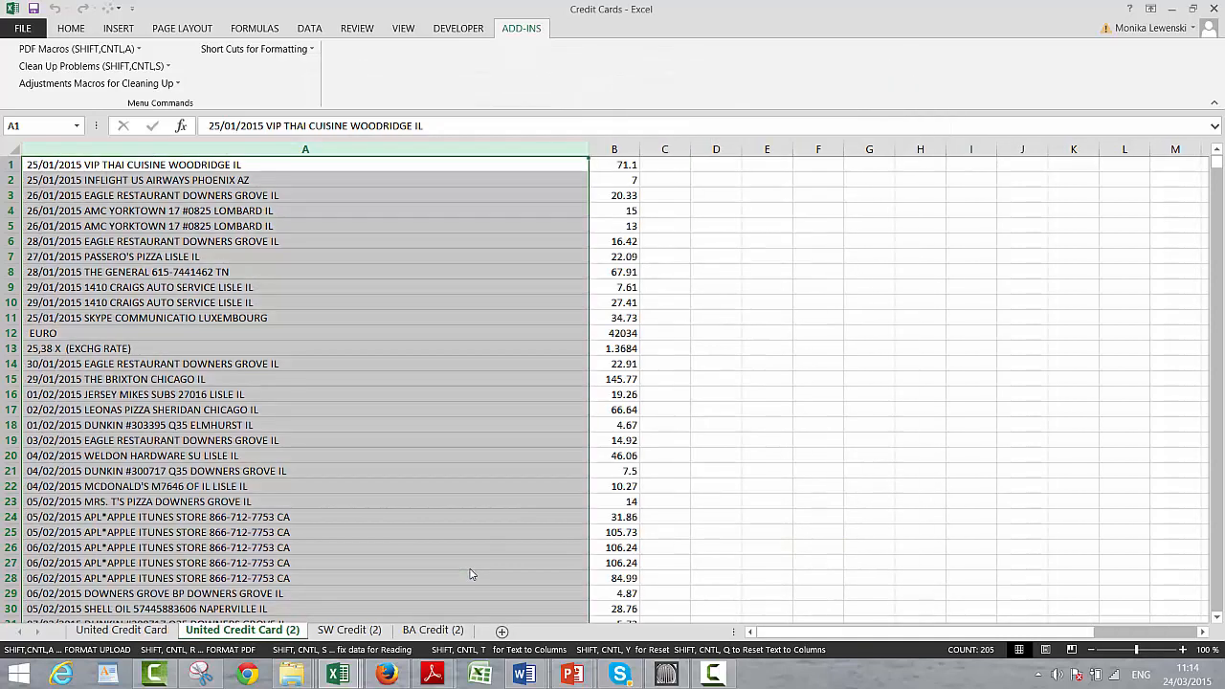
click(220, 630)
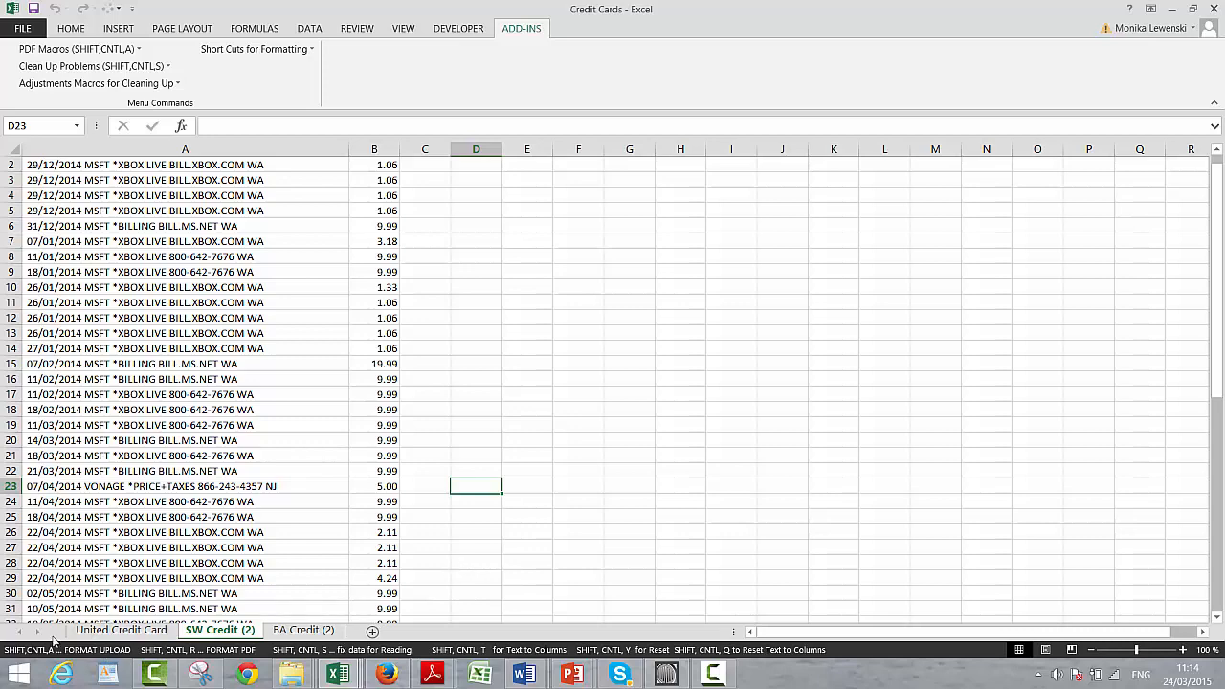
click(122, 629)
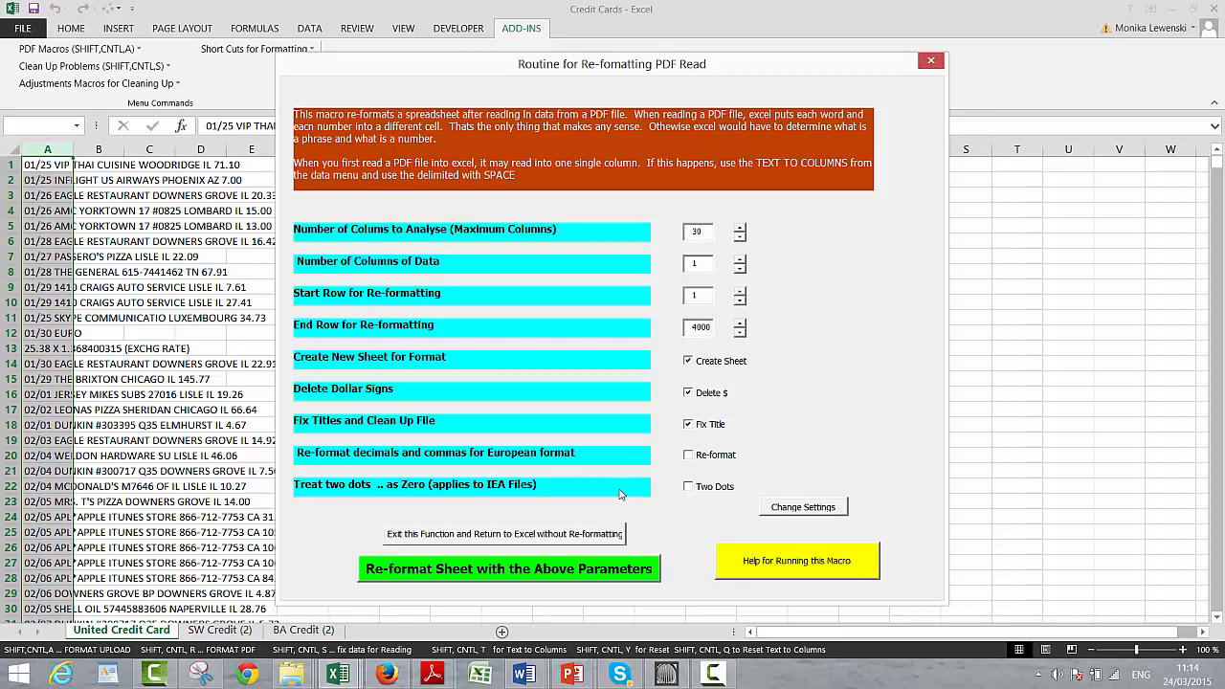
mouse_move(549, 574)
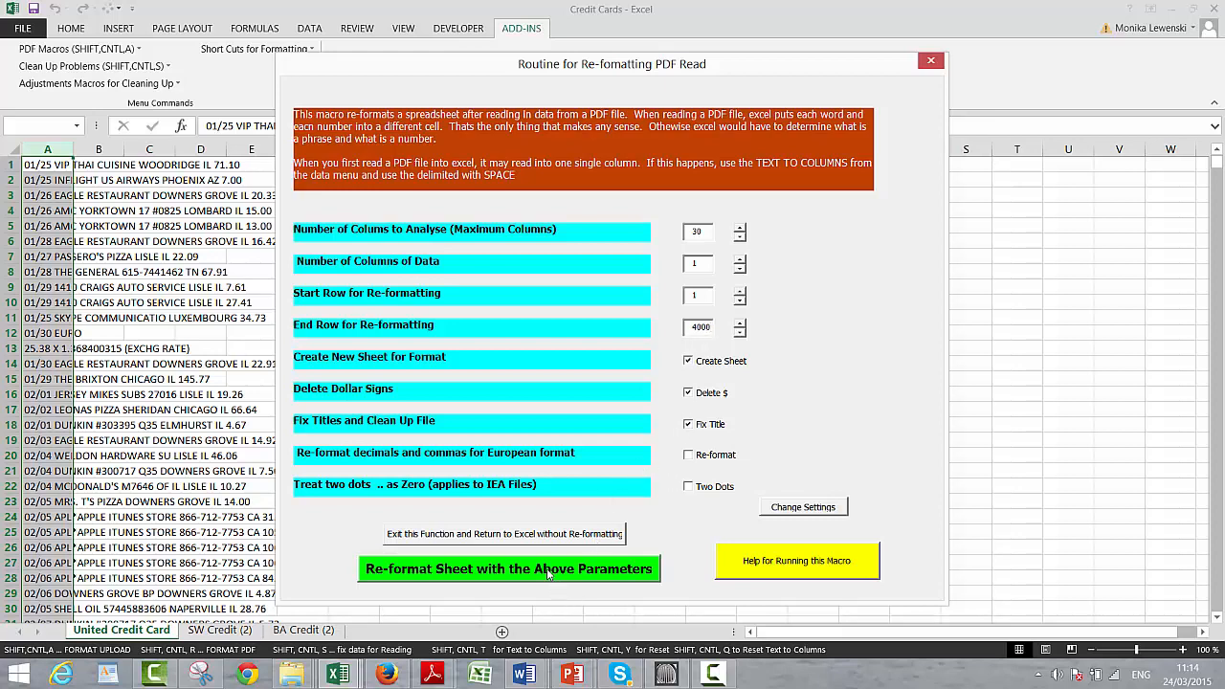
click(508, 569)
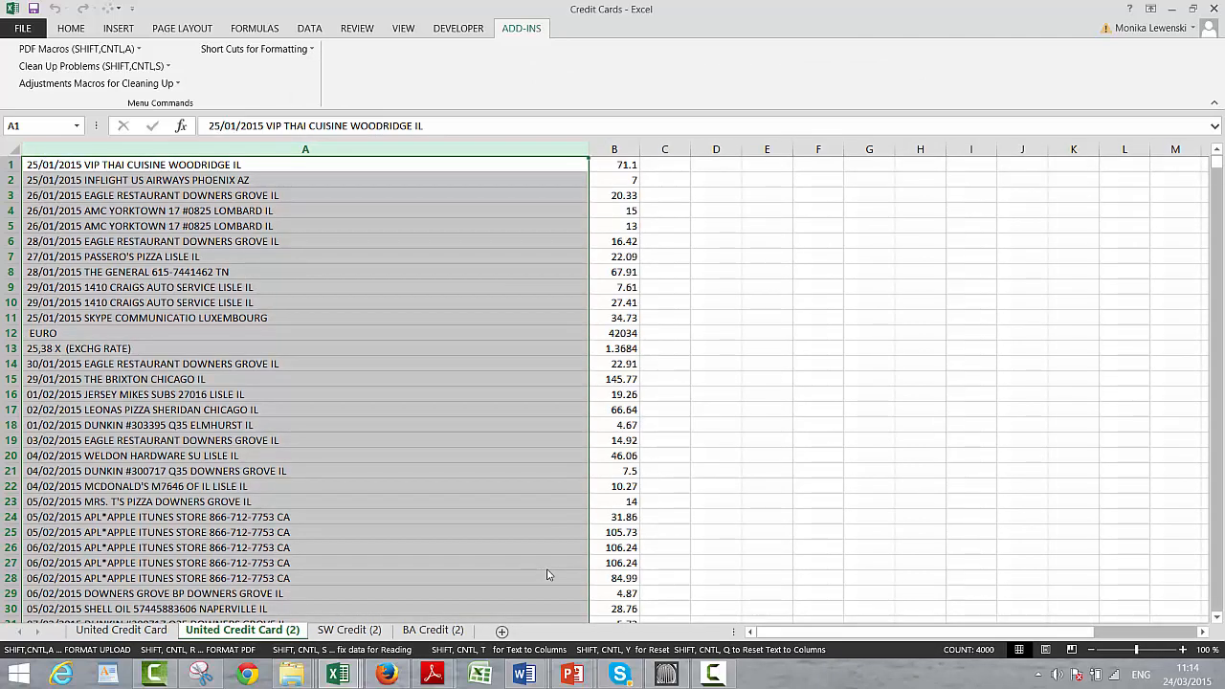
mouse_move(88, 470)
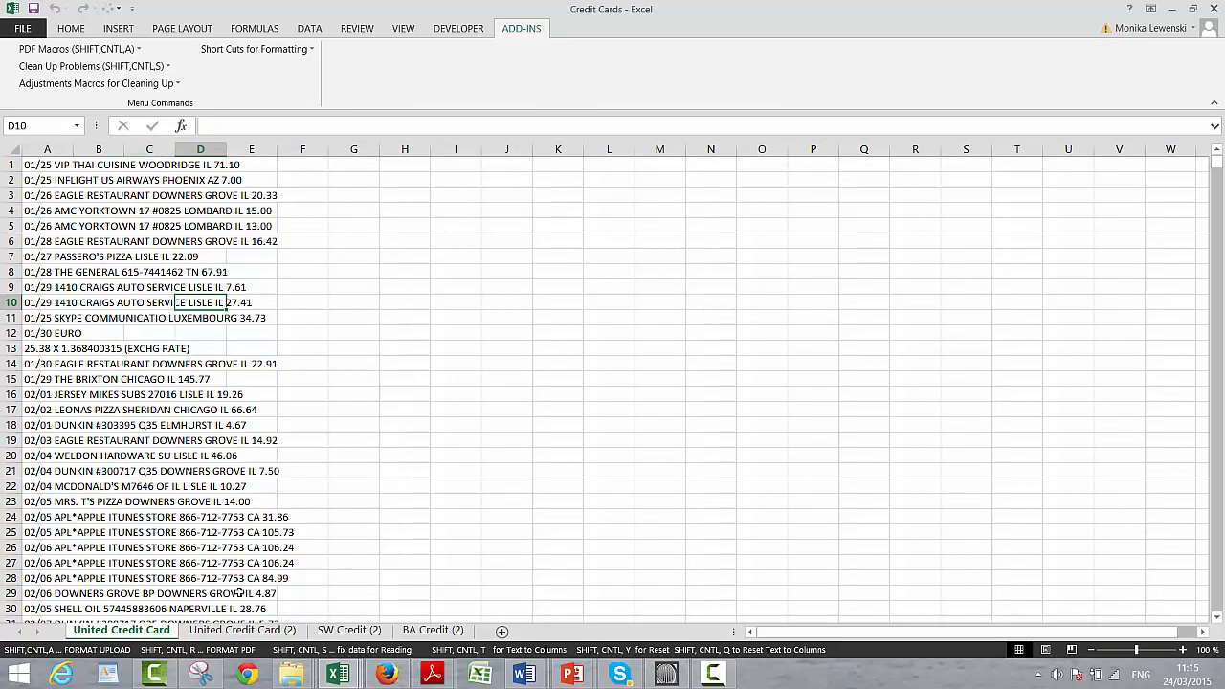
- Replace all 2015 with 2014 on United Credit Card (2), confirming 935 replacements
click(241, 630)
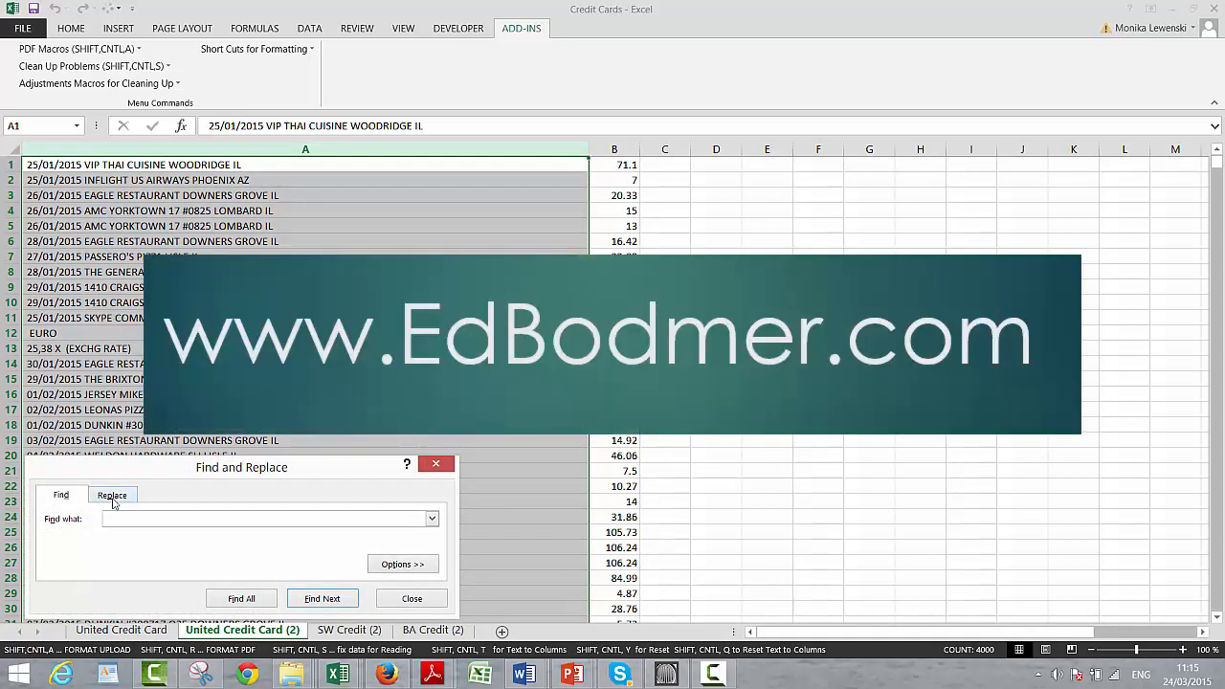
click(112, 495)
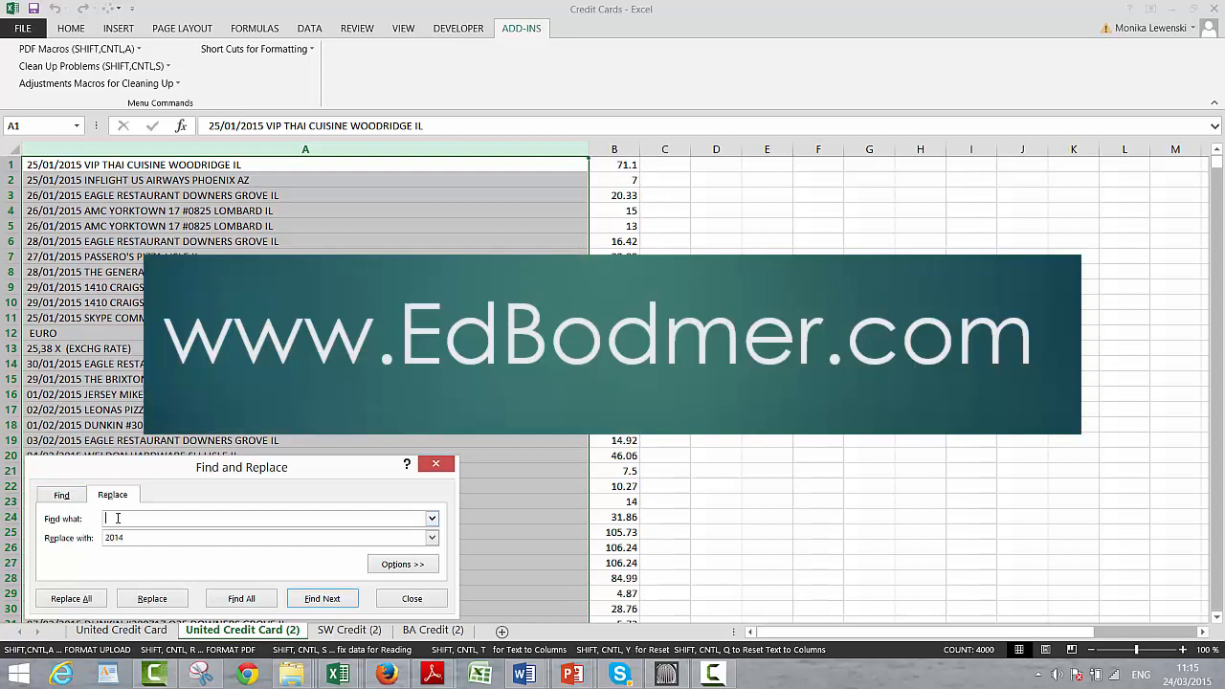
text(2014)
text(2015)
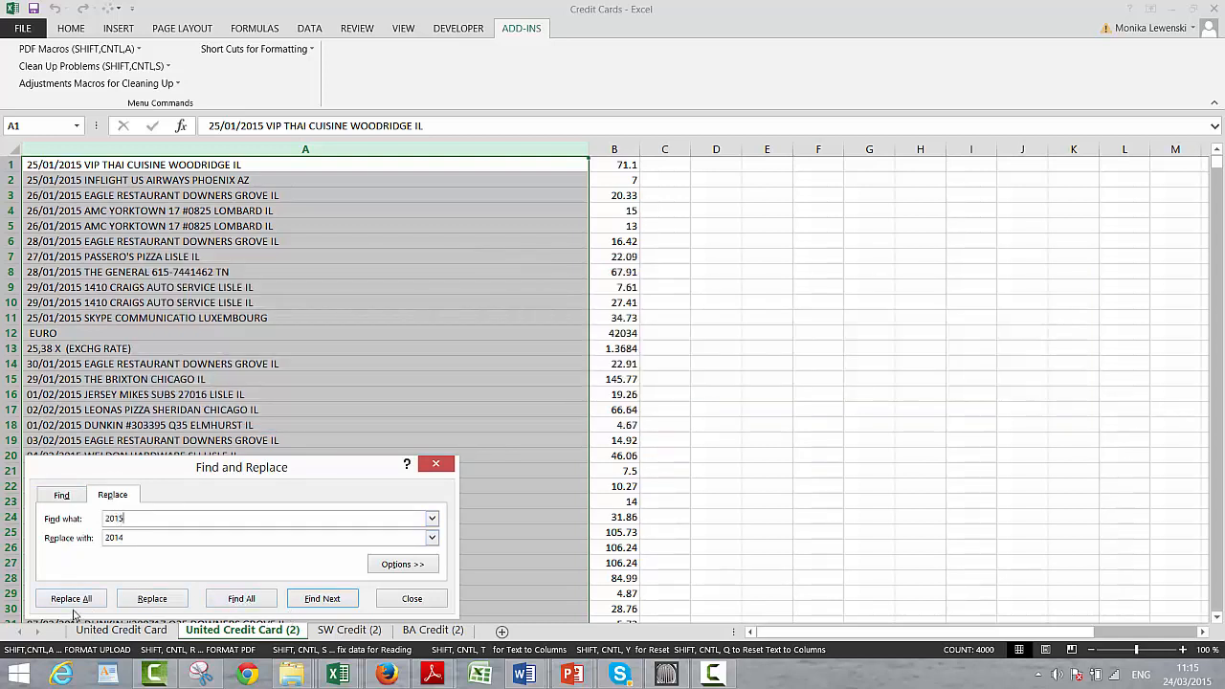
click(70, 598)
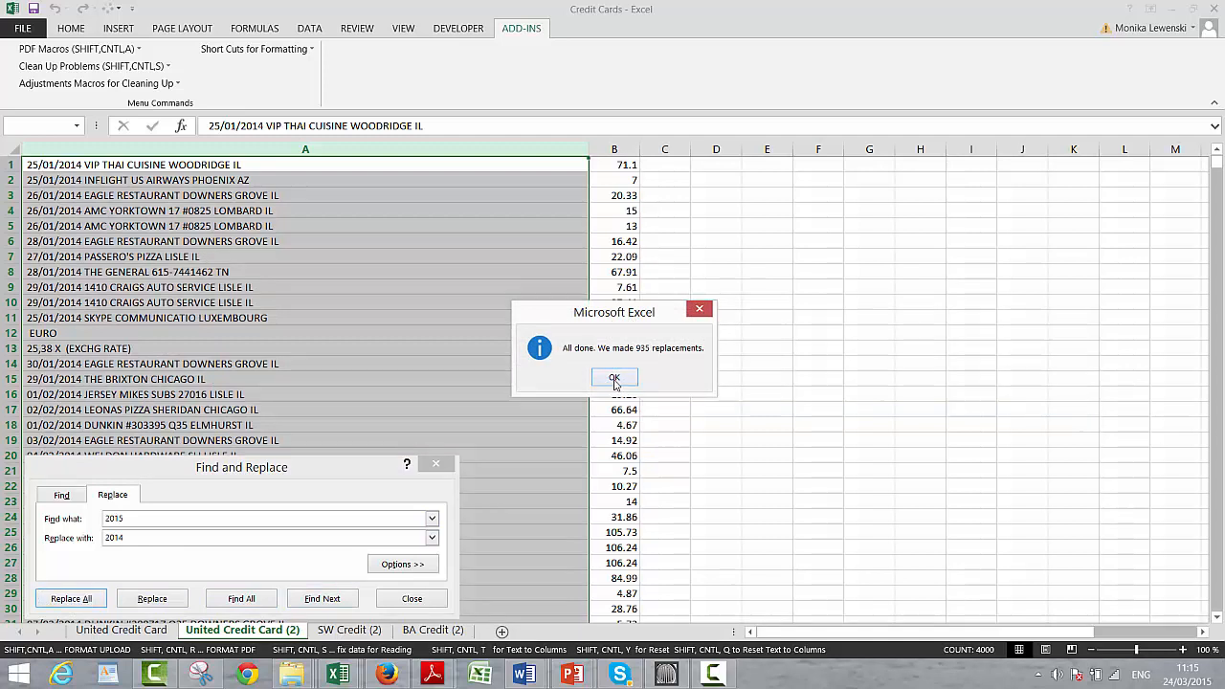
click(615, 377)
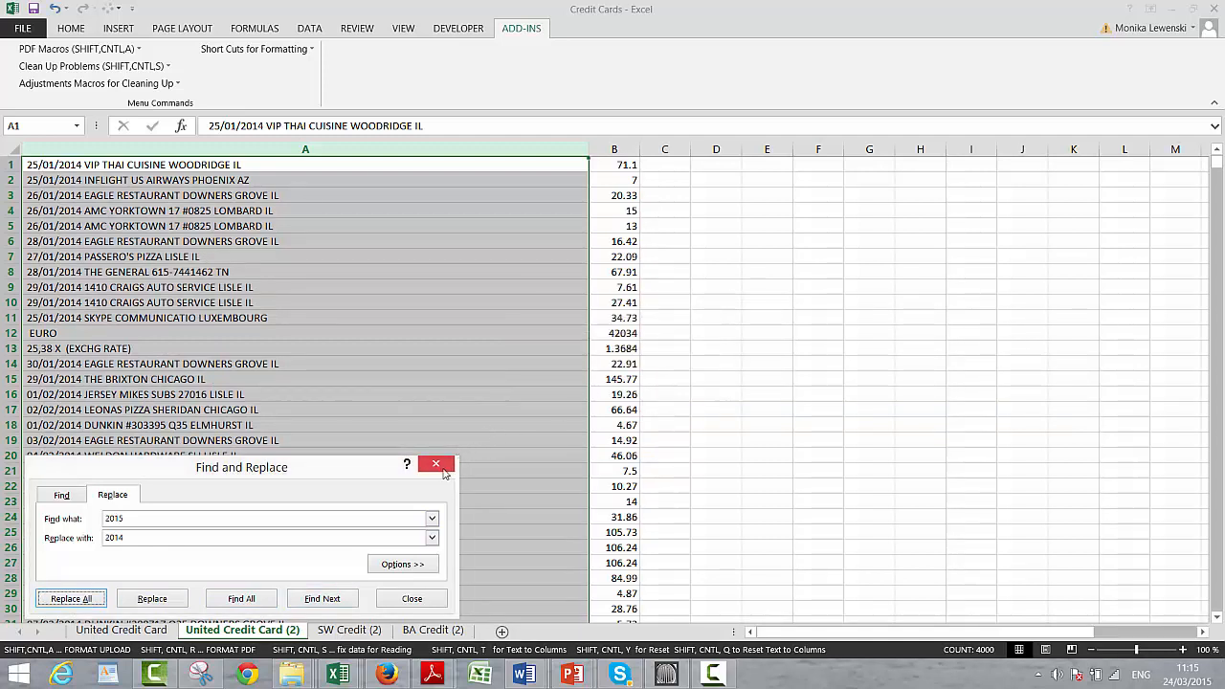
click(436, 465)
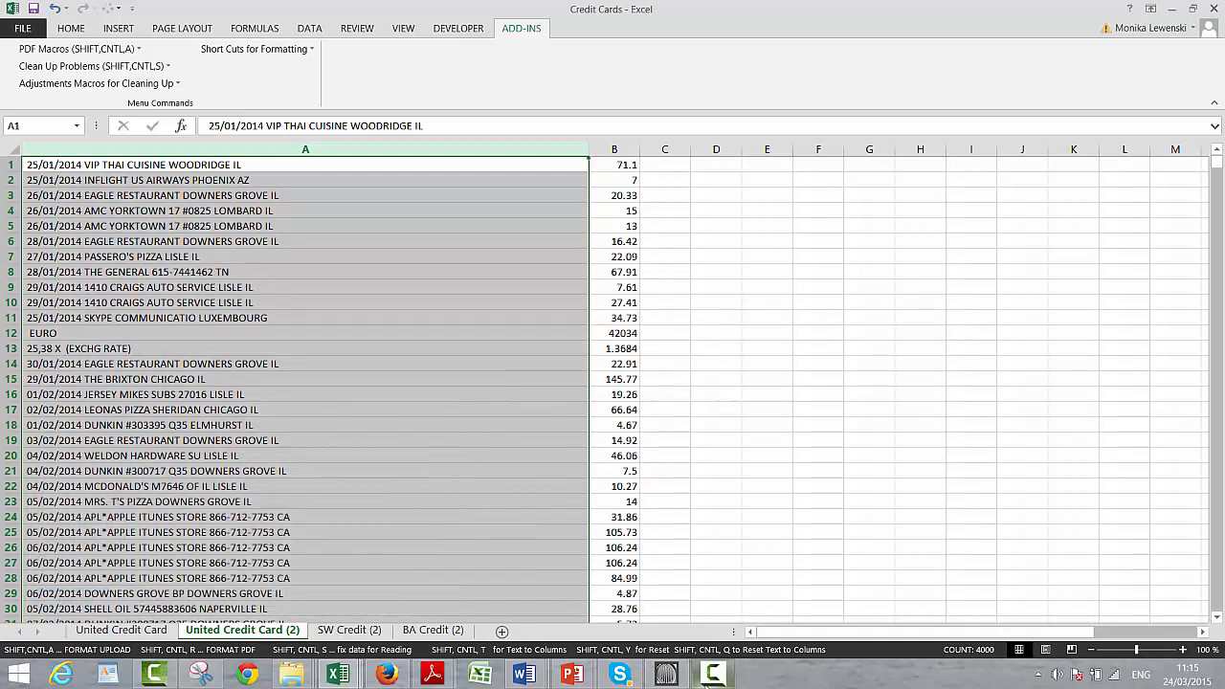
- Insert a new column A filled with =LEFT(TRIM(B1);10) and widen it to show dates
click(713, 673)
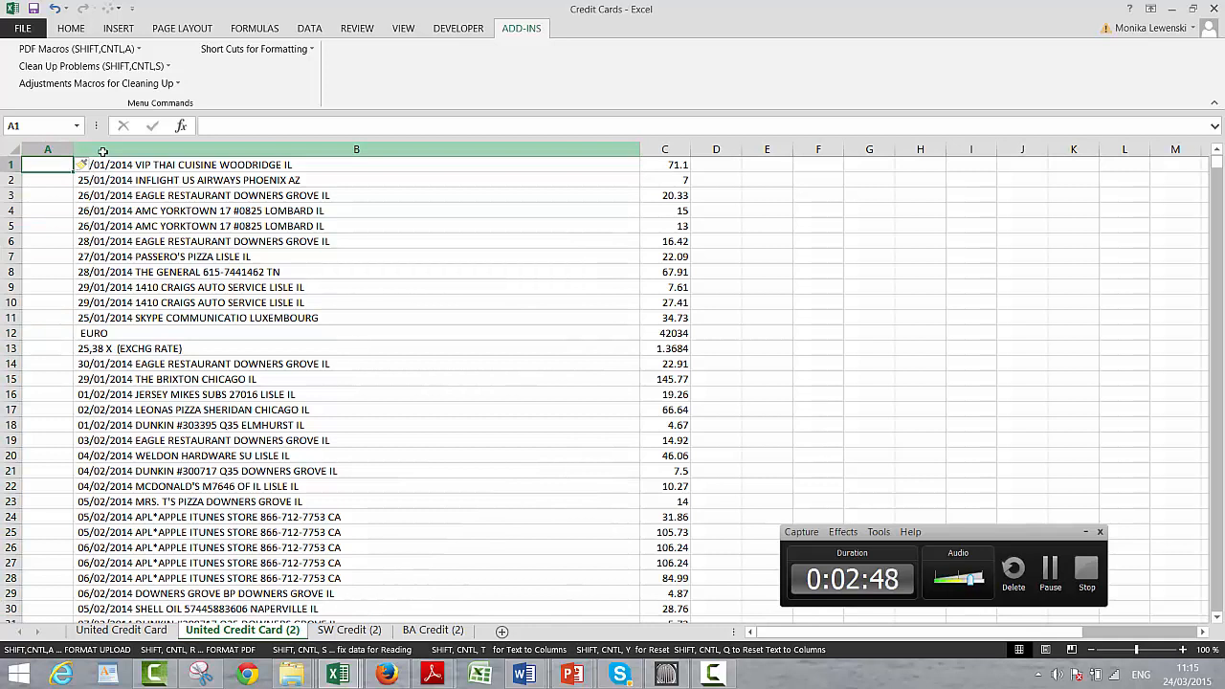
text(=)
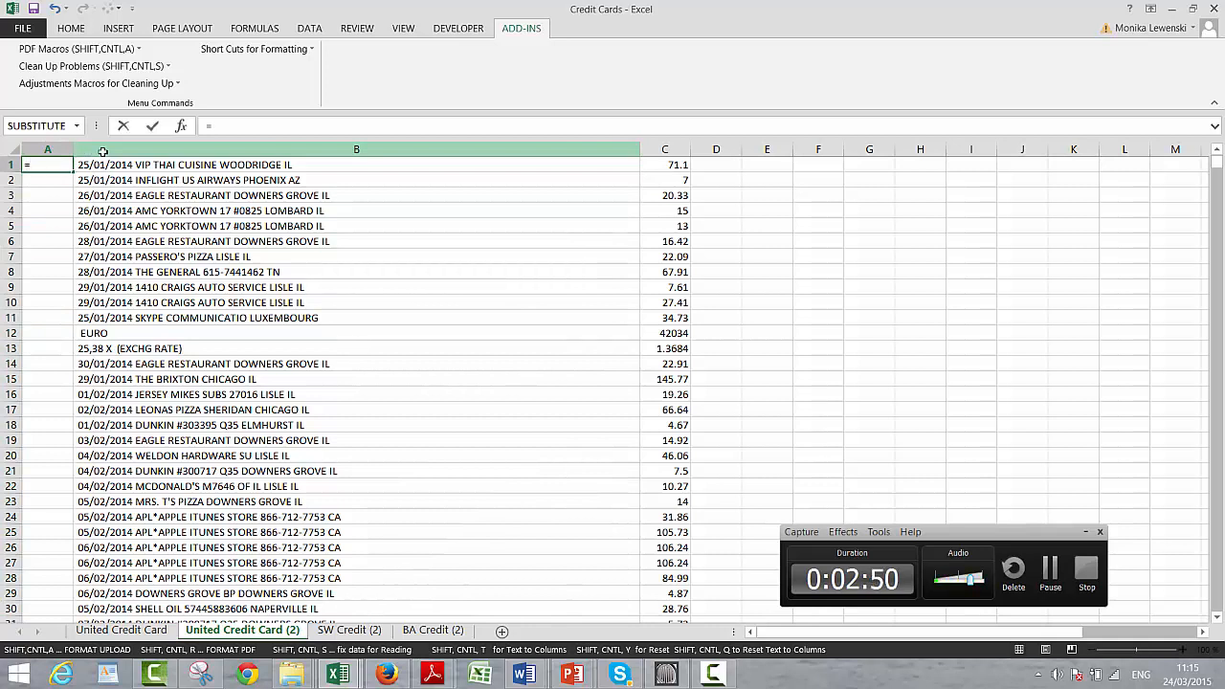
text(=lef)
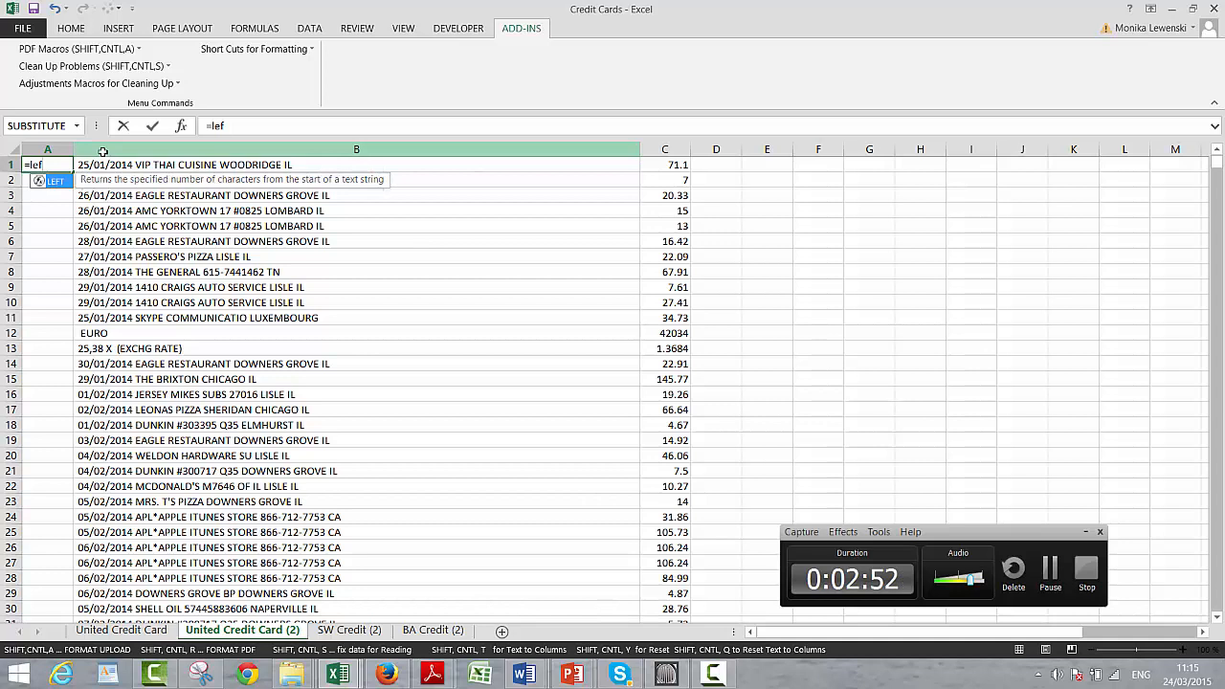
text(t(te)
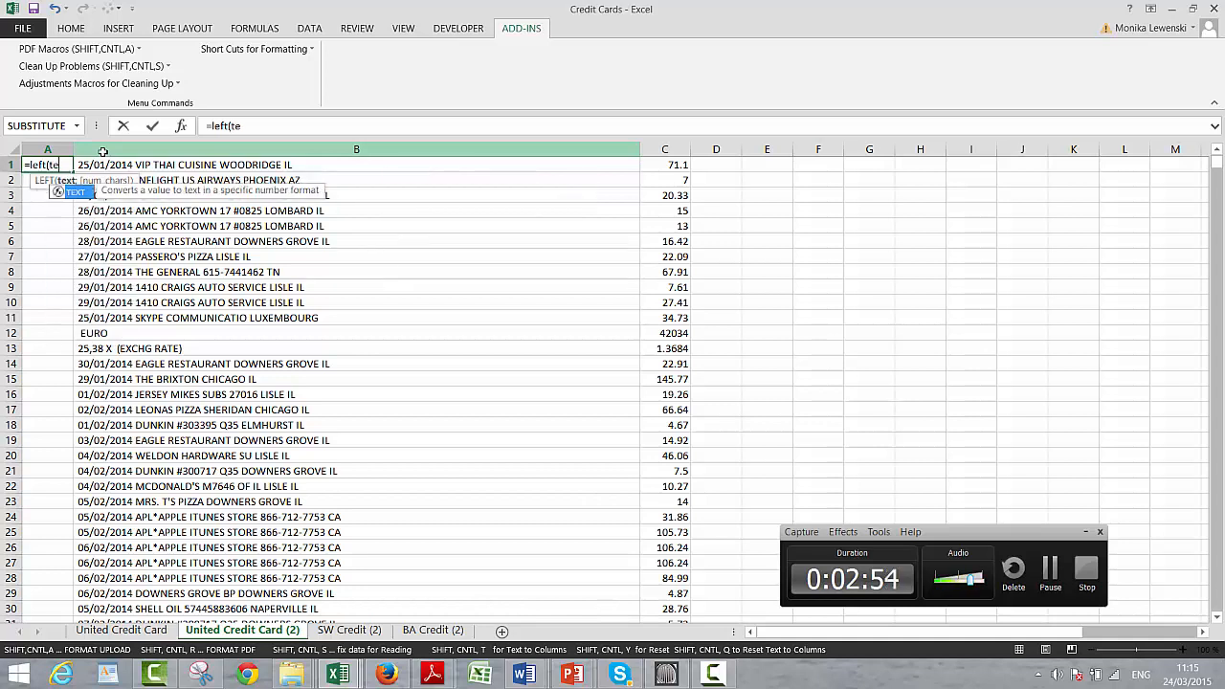
text(rim(B1)
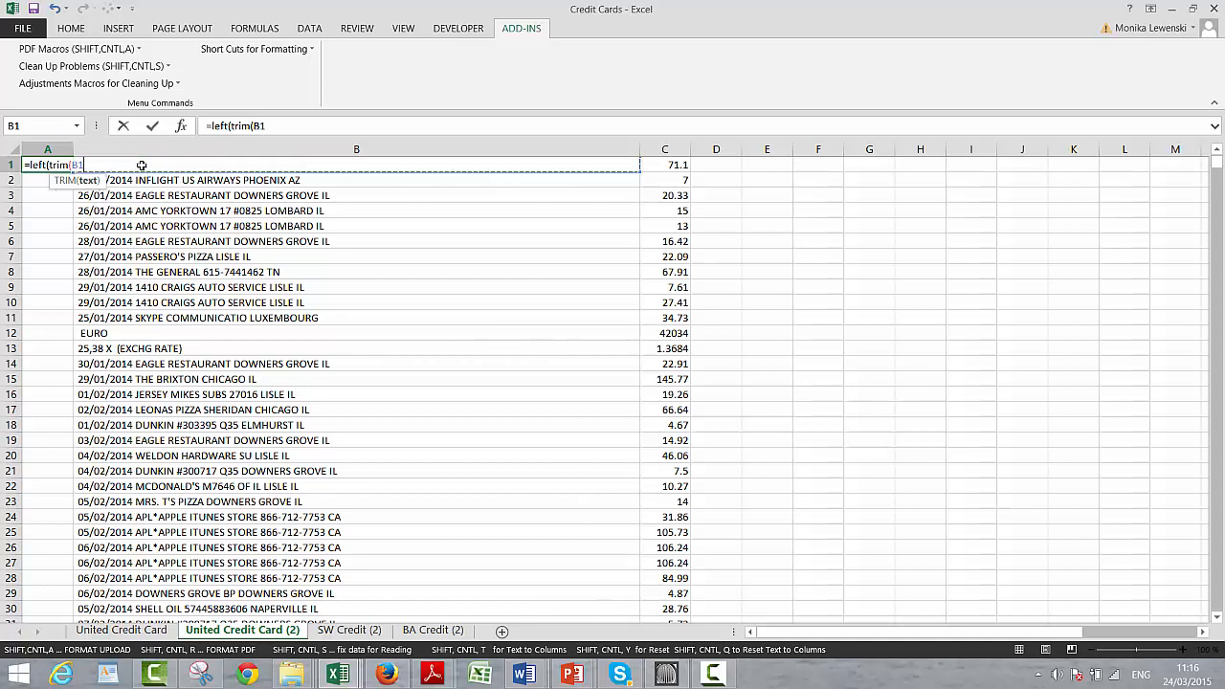
text();10))
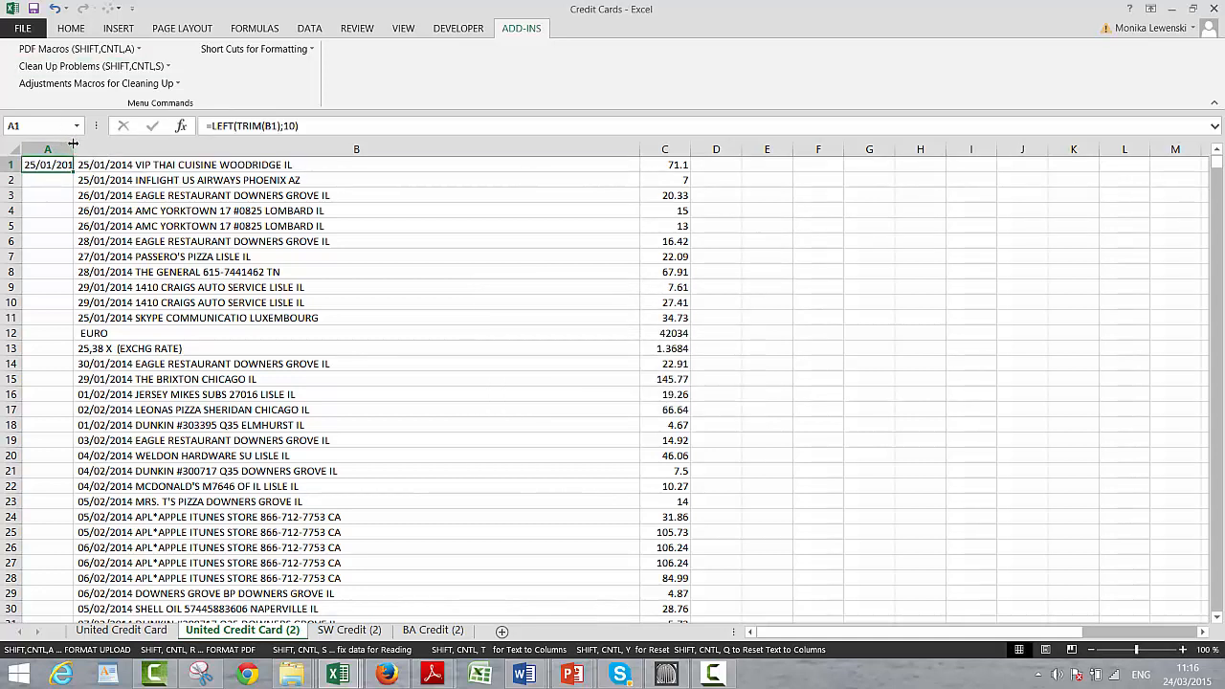
drag(73, 148, 92, 149)
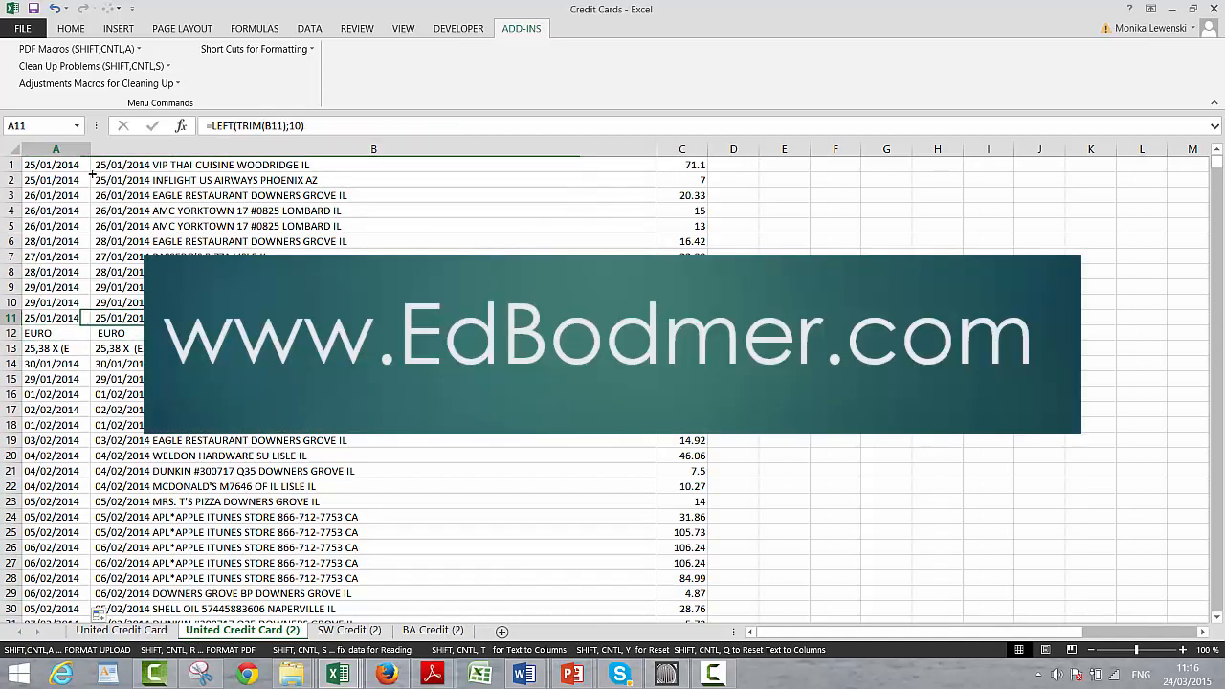
click(111, 332)
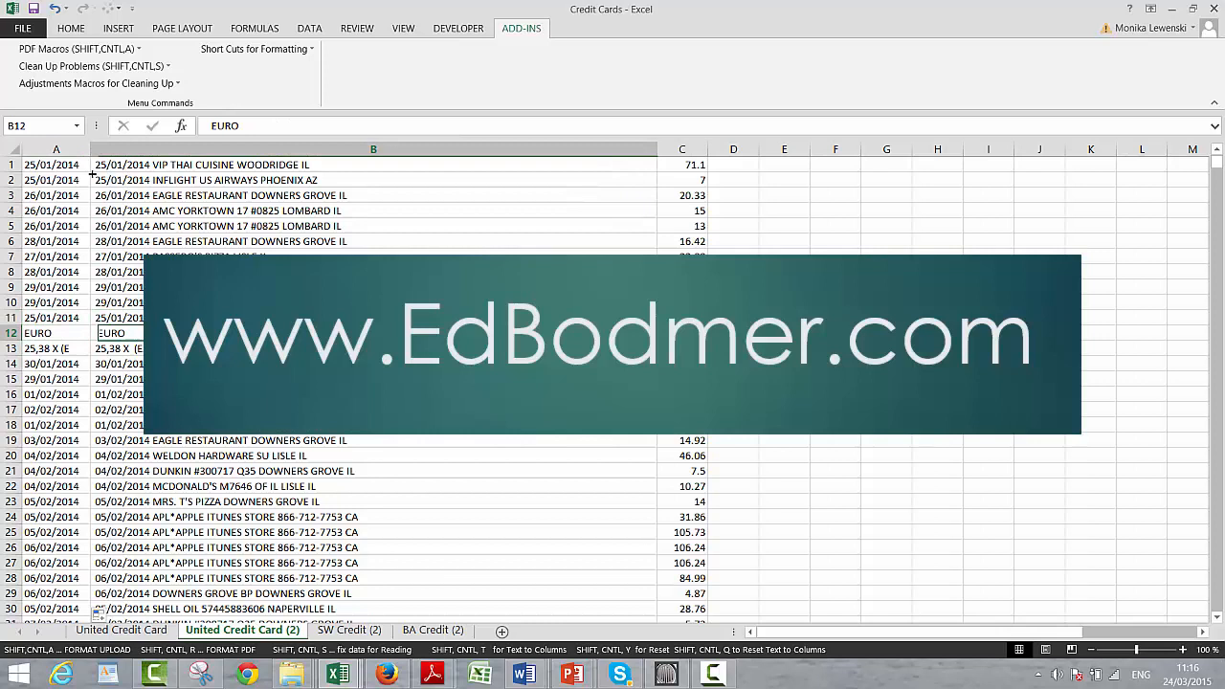
click(55, 333)
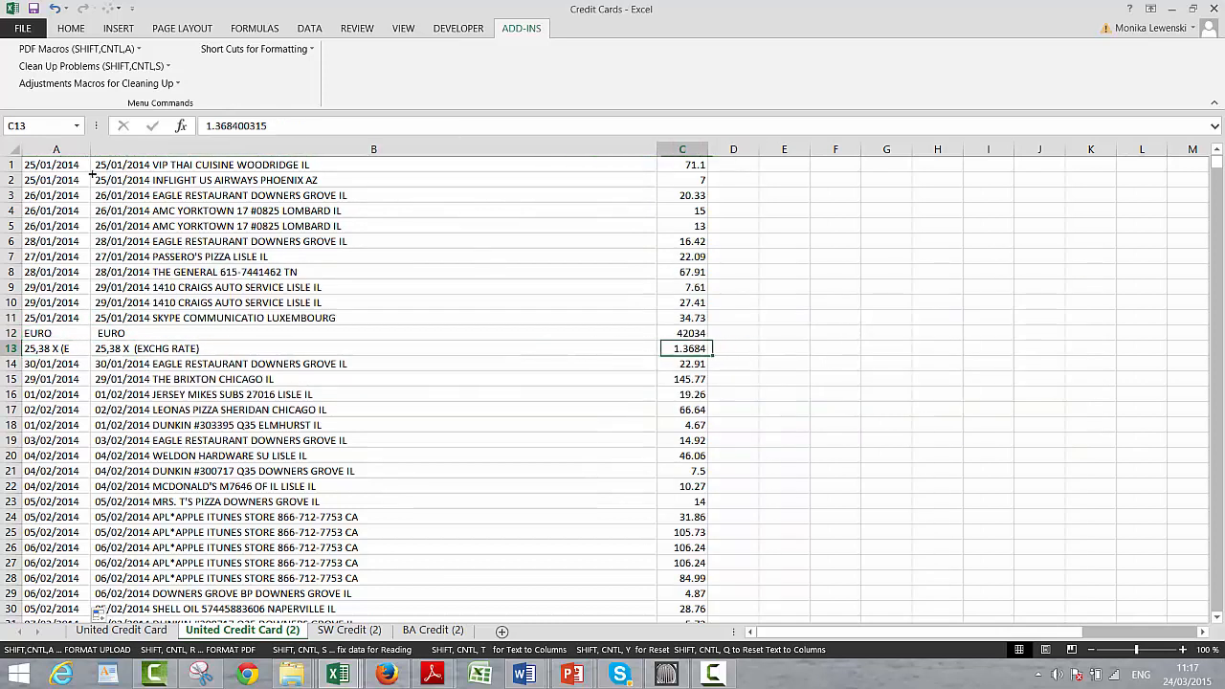
- Sort all rows by column A, A to Z, treating number-like text as numbers
click(56, 318)
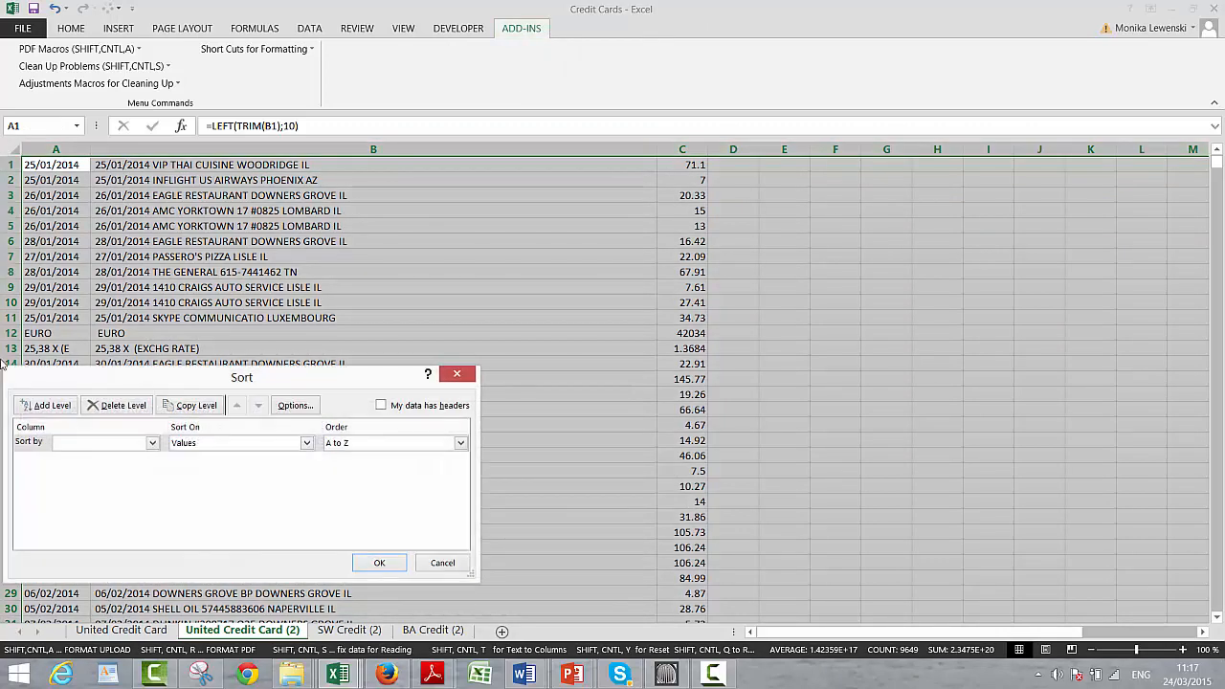
mouse_move(221, 437)
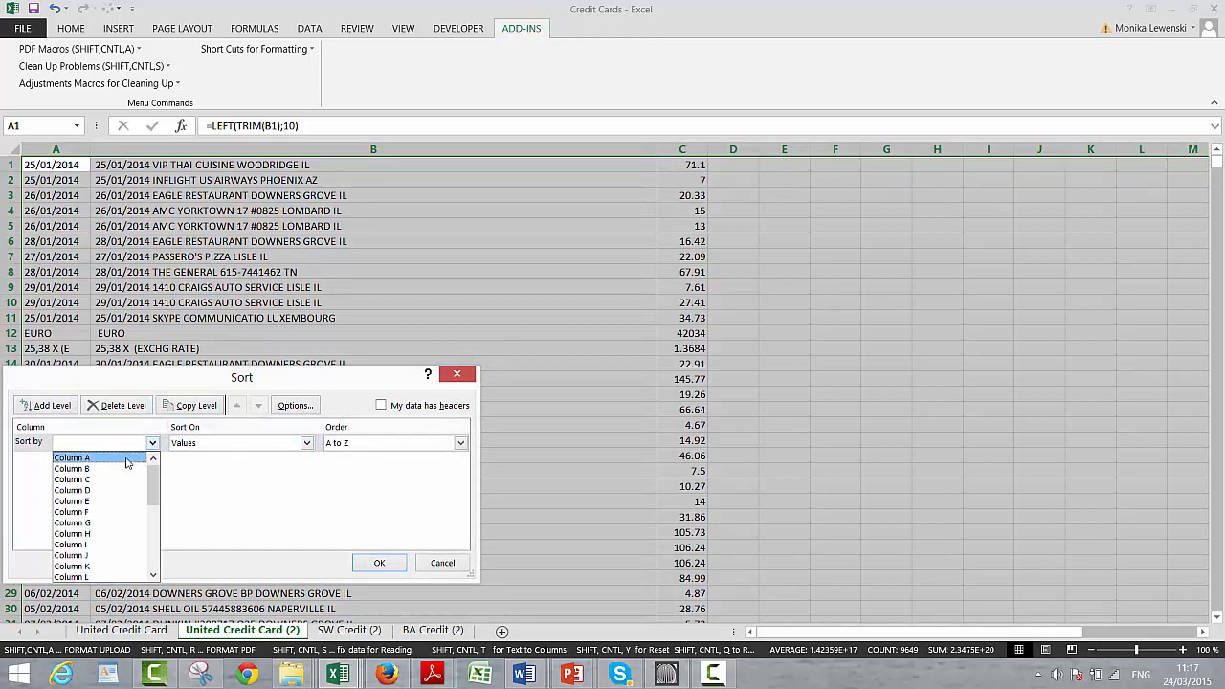
click(72, 457)
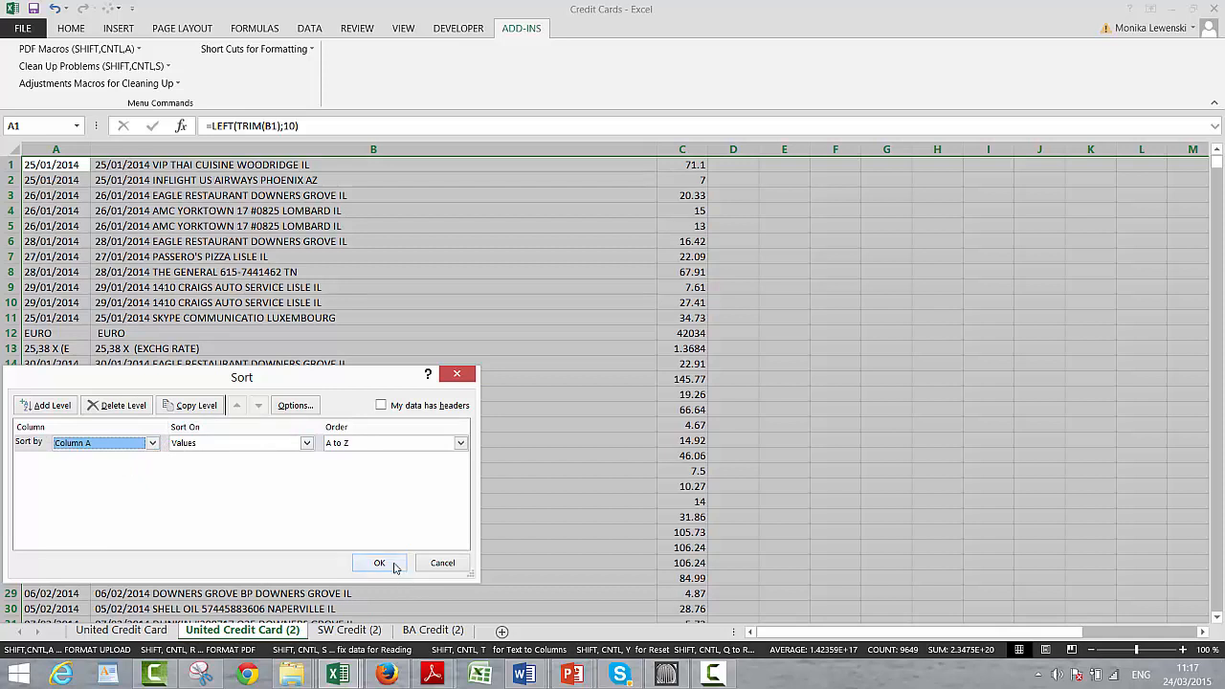
click(379, 563)
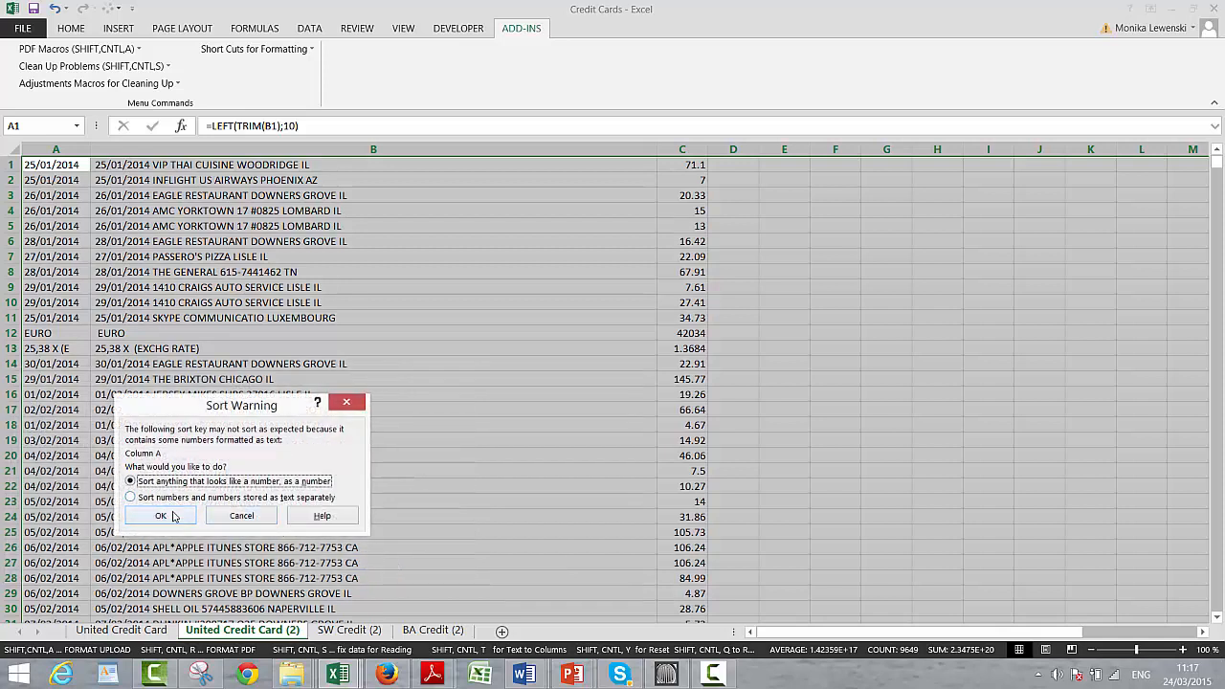
click(161, 516)
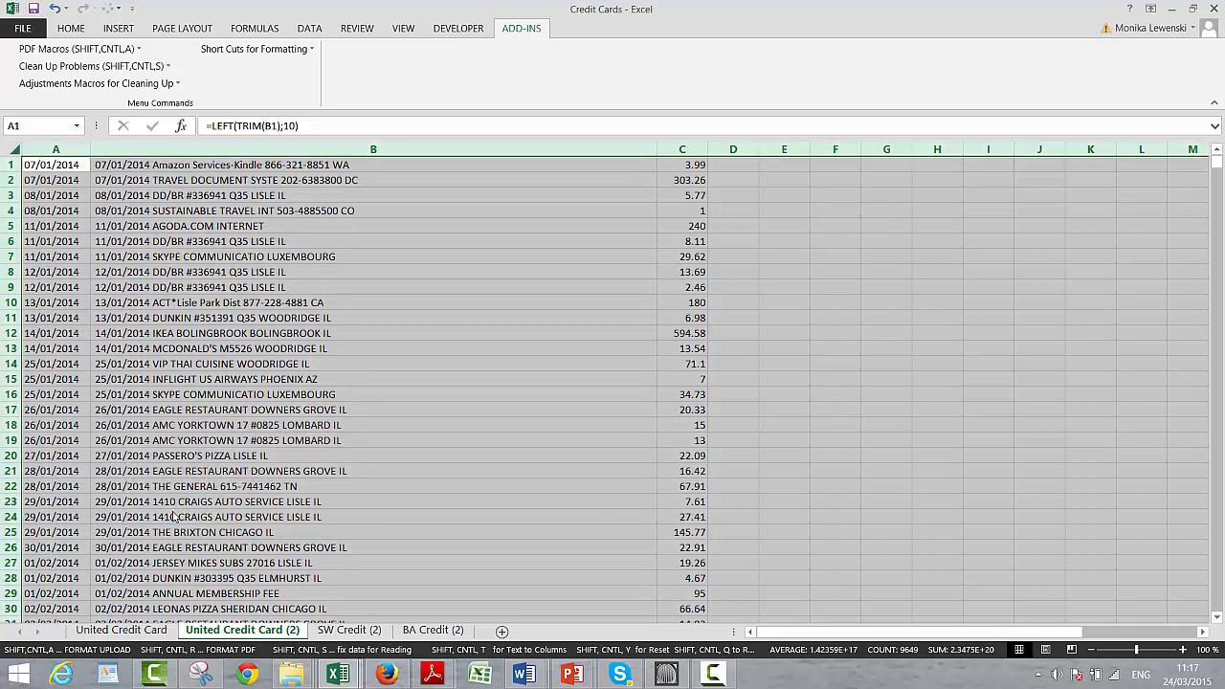
click(372, 333)
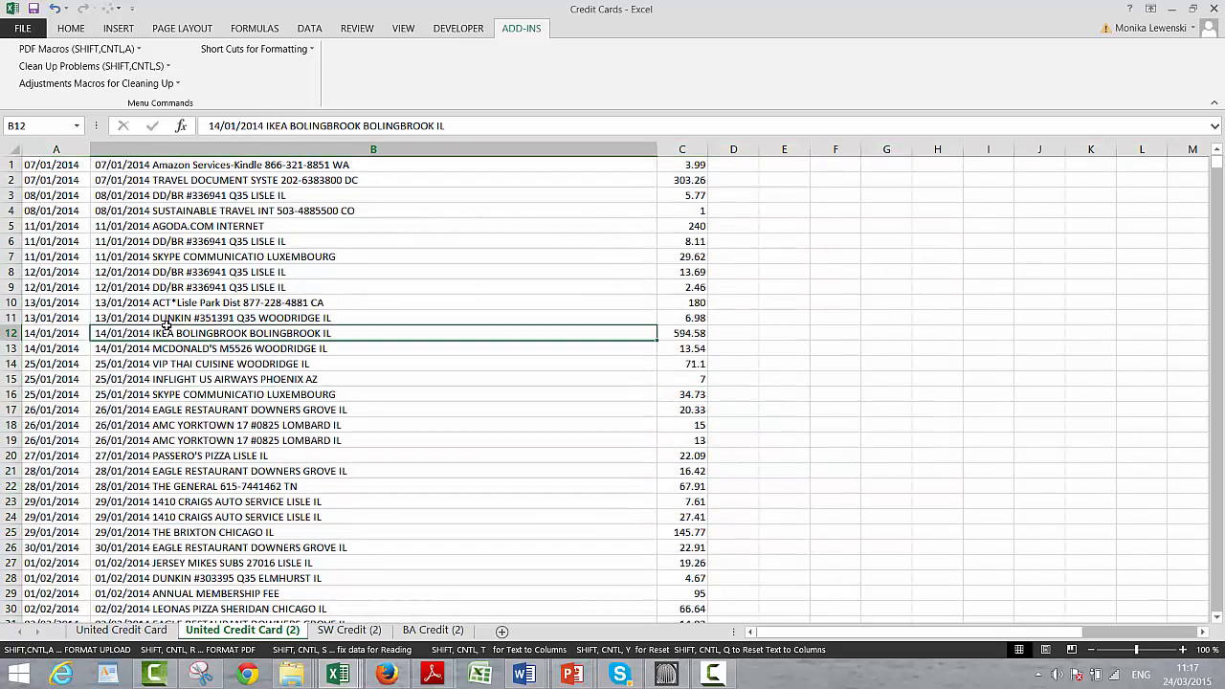